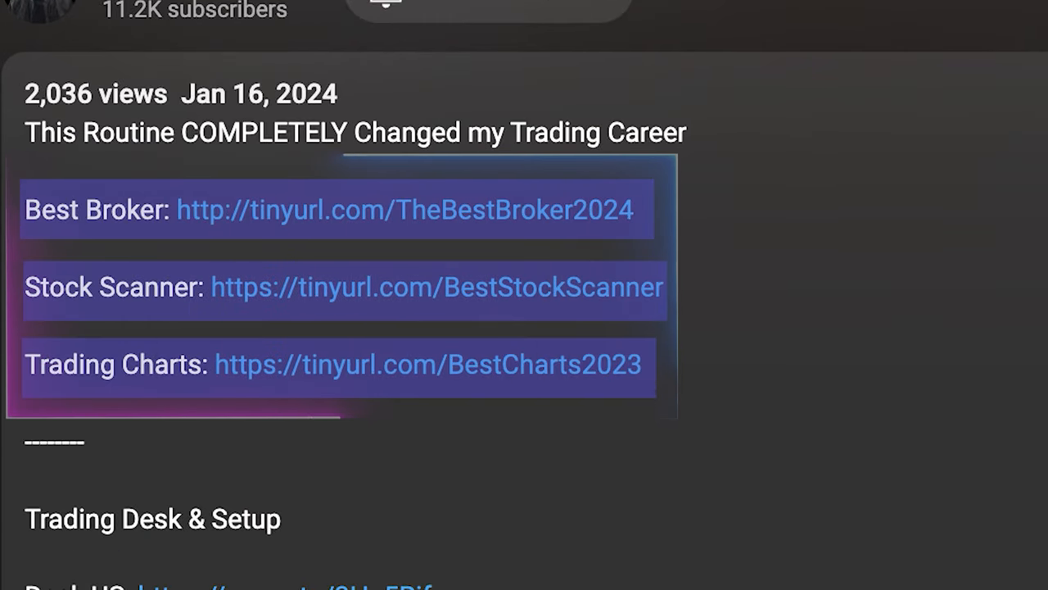
# Step: Highlight a heading word, then 'Sunday' in the 20:00–3:50 ET US Overnight hours
pyautogui.click(405, 210)
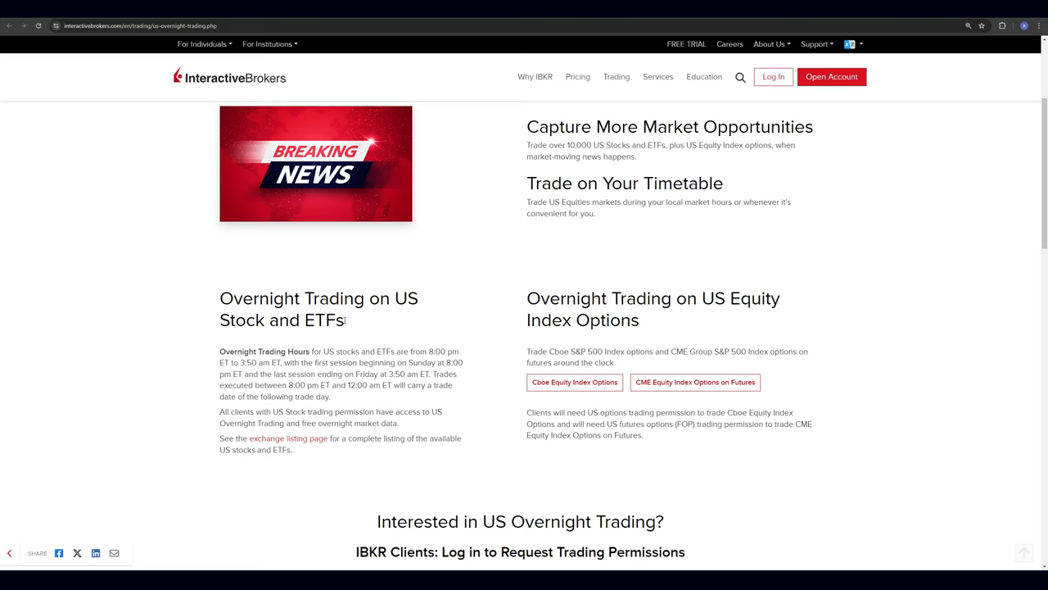
pyautogui.doubleClick(318, 308)
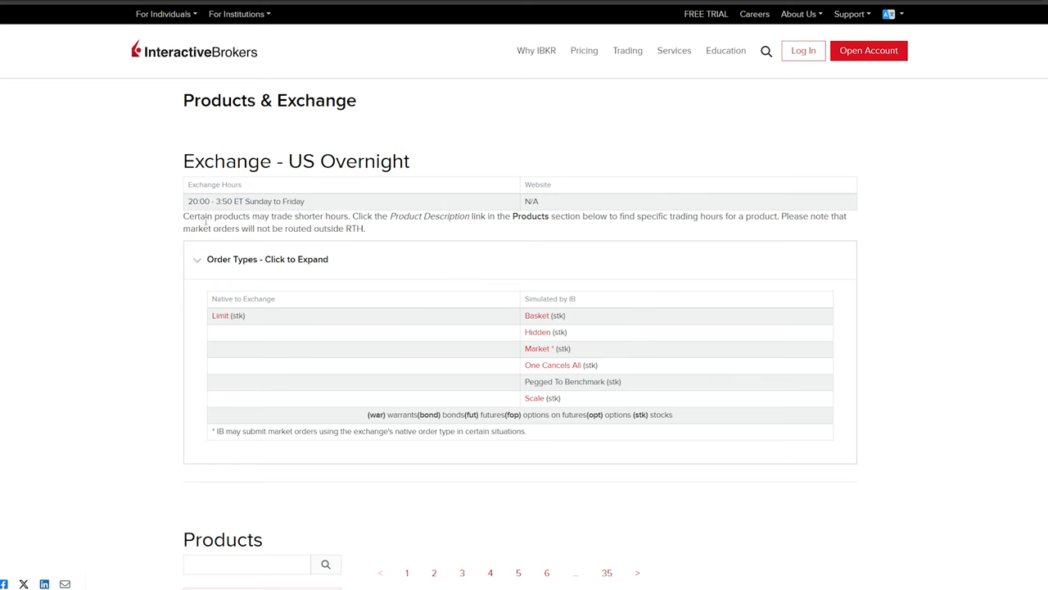
pyautogui.doubleClick(275, 200)
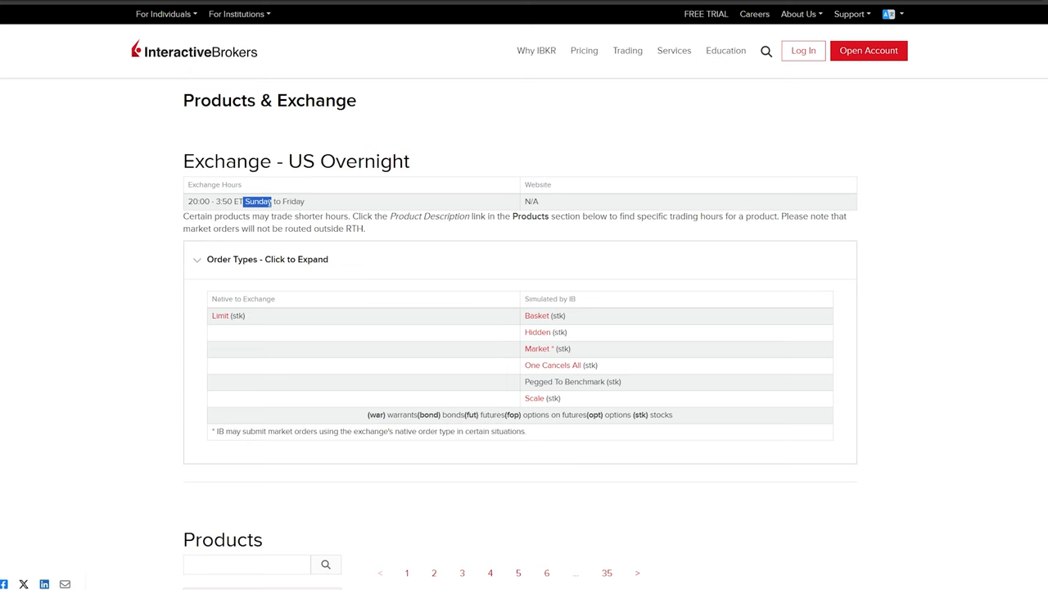
pyautogui.moveTo(192, 39)
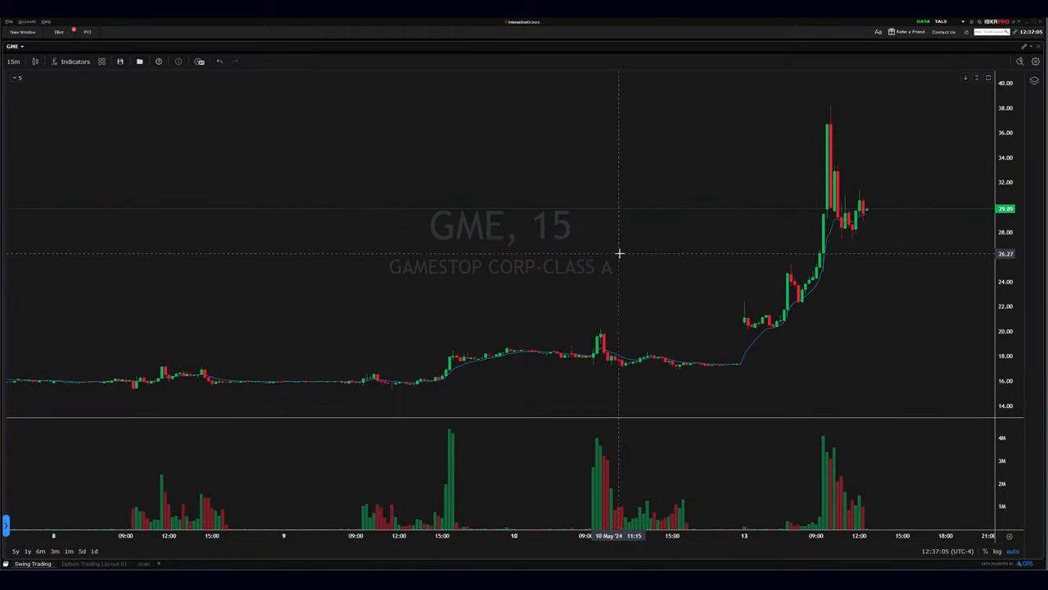
pyautogui.moveTo(748, 278)
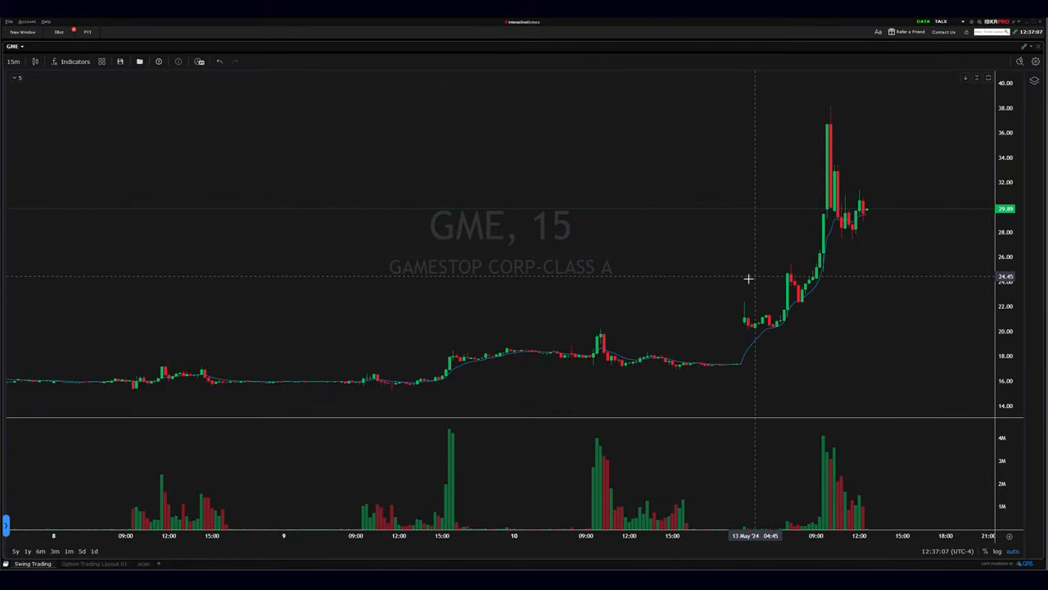
pyautogui.moveTo(717, 281)
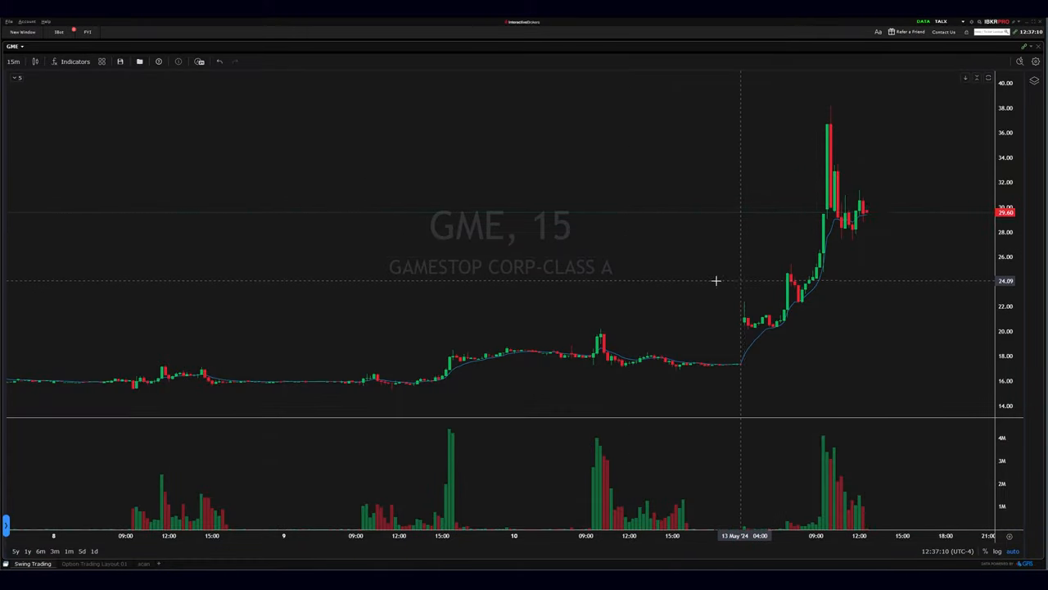
pyautogui.moveTo(509, 319)
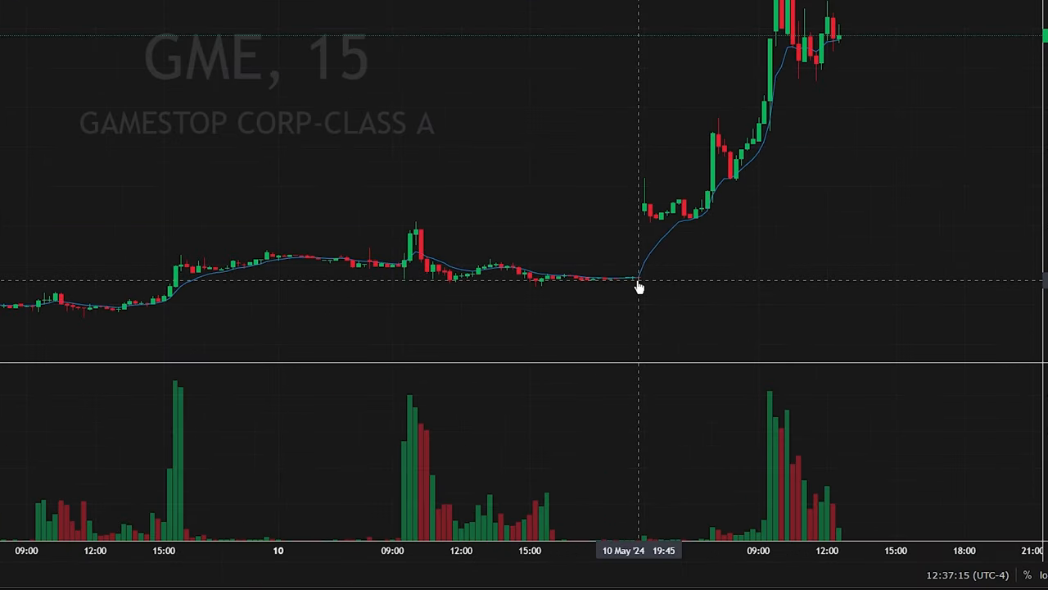
# Step: Drag the GME 15-minute chart to bring the 10–13 May gap into view
pyautogui.moveTo(638, 286); pyautogui.dragTo(384, 287)
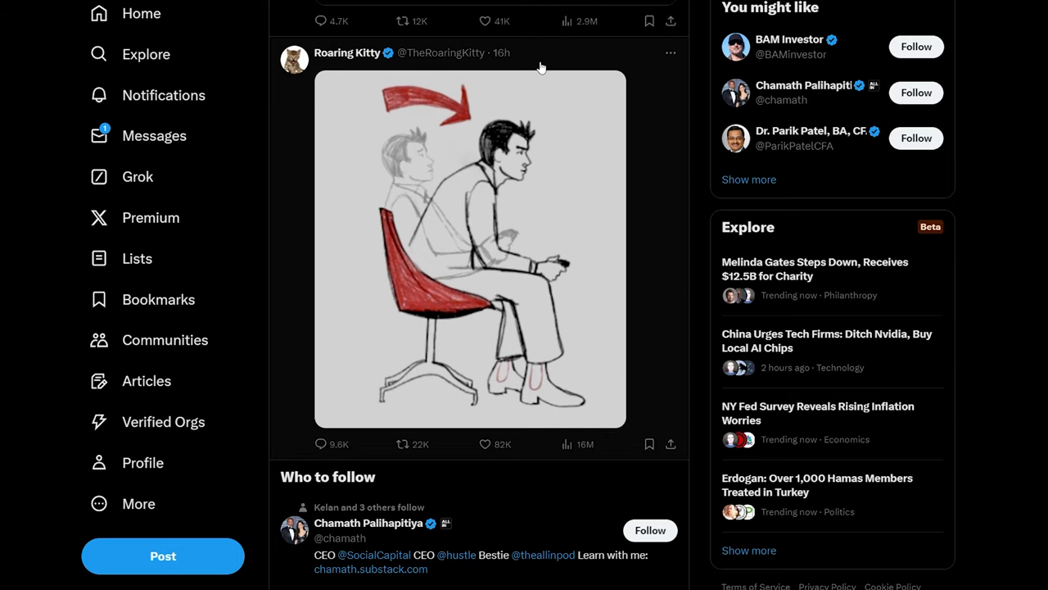
pyautogui.moveTo(428, 158)
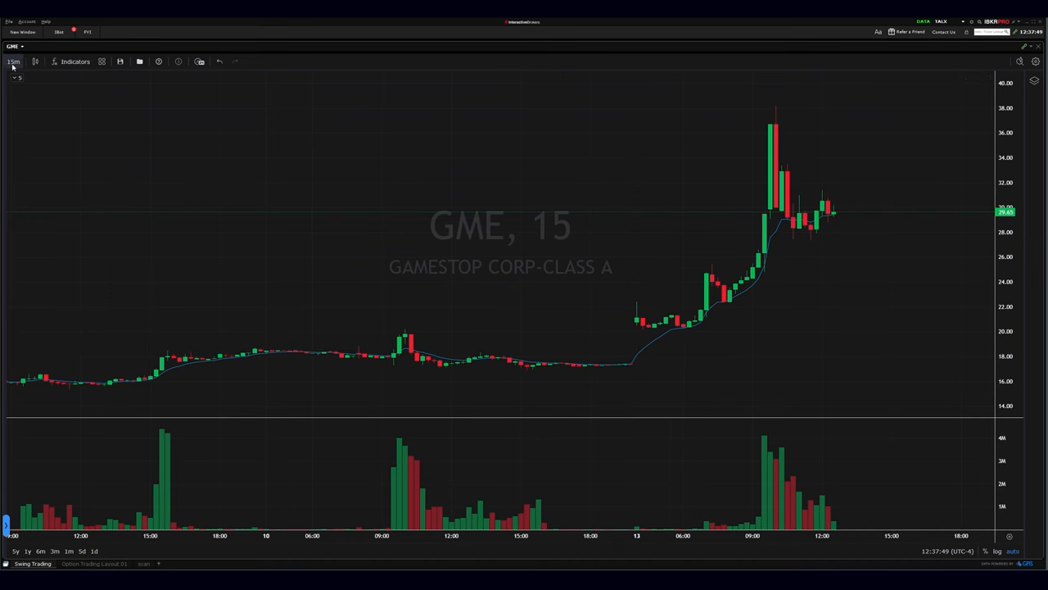
# Step: Switch the GME chart's bar interval from 15 minutes to 1 minute
pyautogui.click(13, 61)
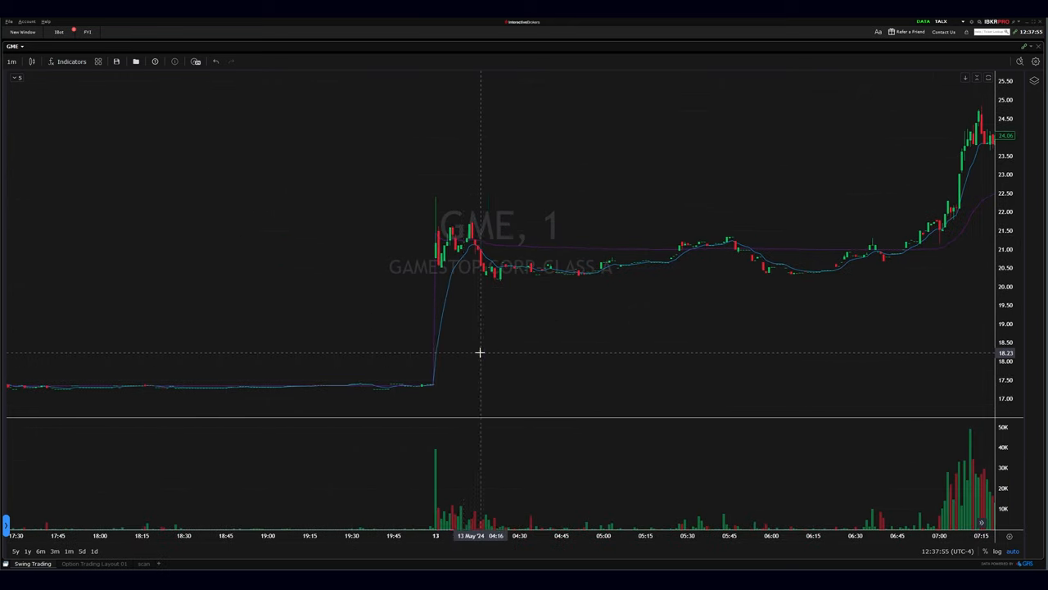
pyautogui.moveTo(435, 149)
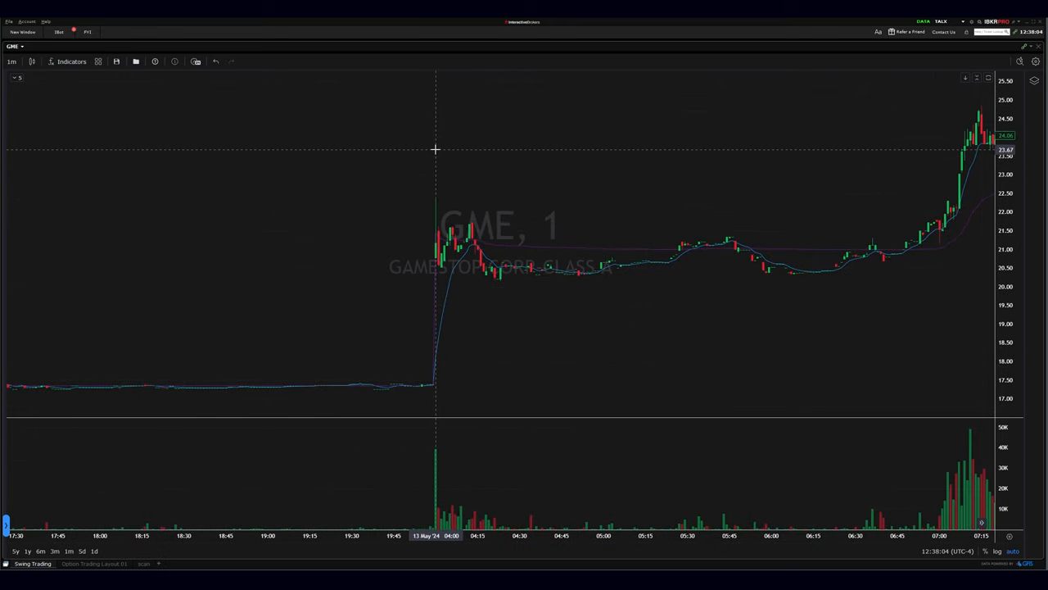
pyautogui.moveTo(420, 151)
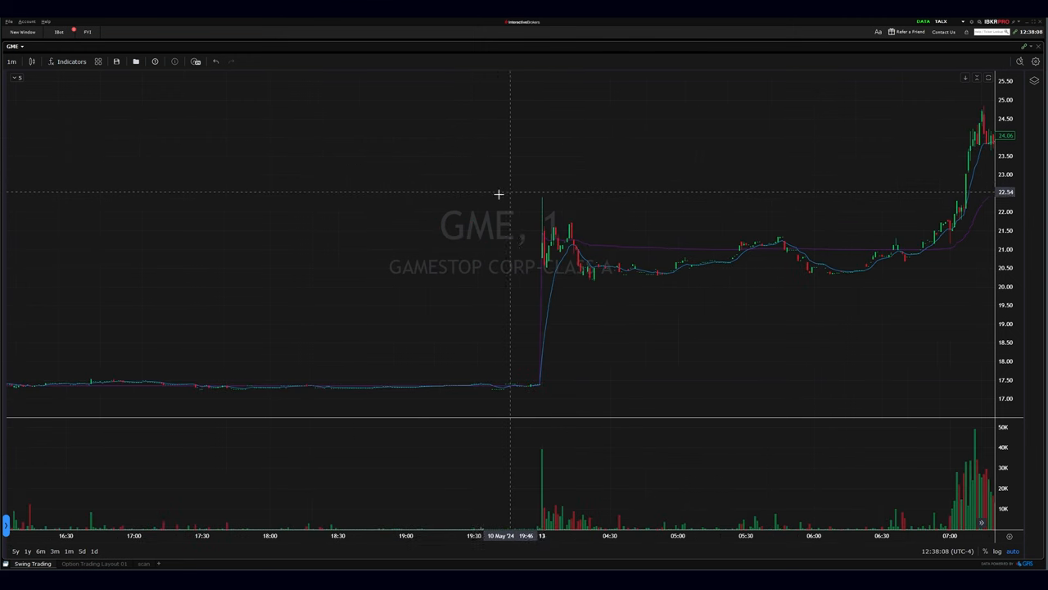
# Step: Load GME as a directed stock routed to the OVERNIGHT exchange
pyautogui.click(16, 46)
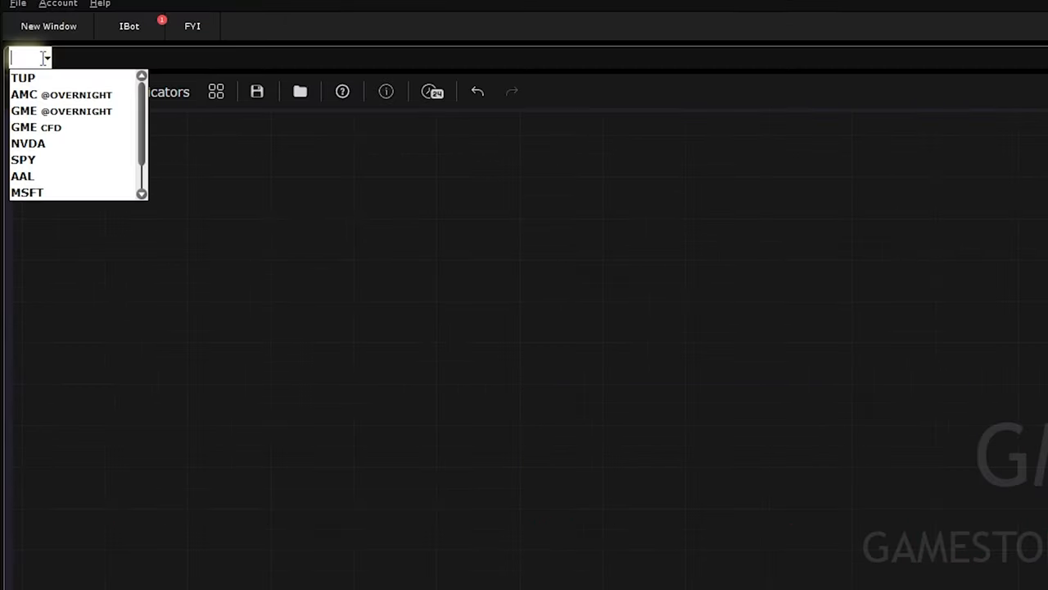
pyautogui.write('GME')
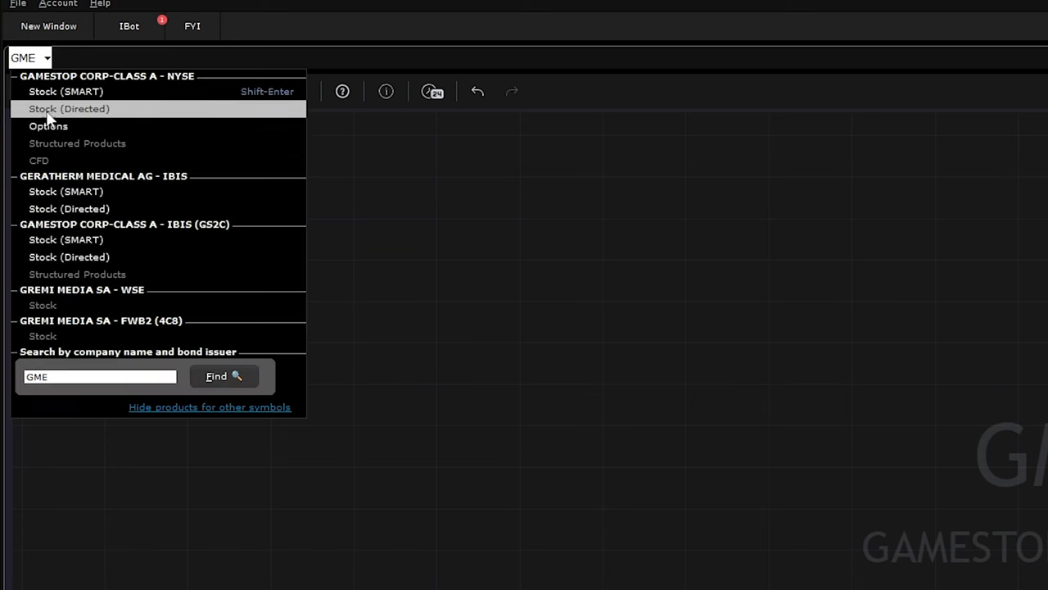
pyautogui.moveTo(110, 411)
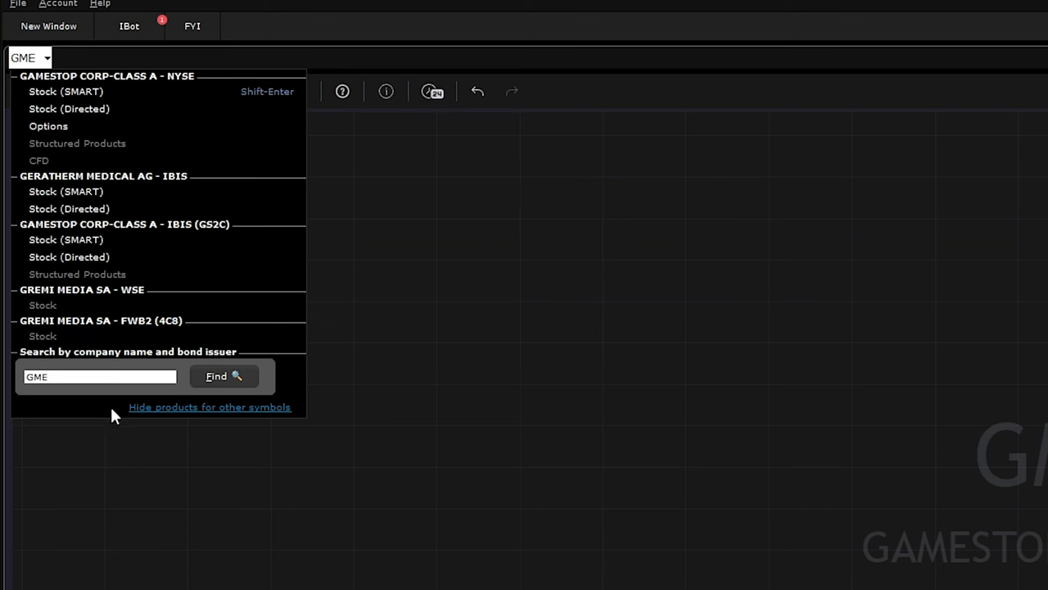
pyautogui.moveTo(69, 109)
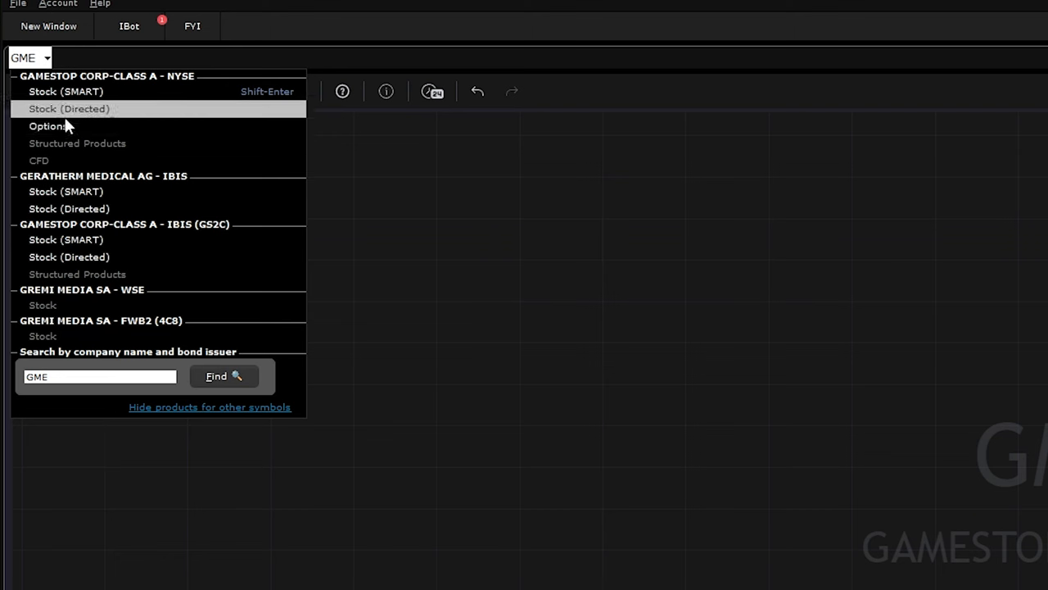
pyautogui.moveTo(67, 113)
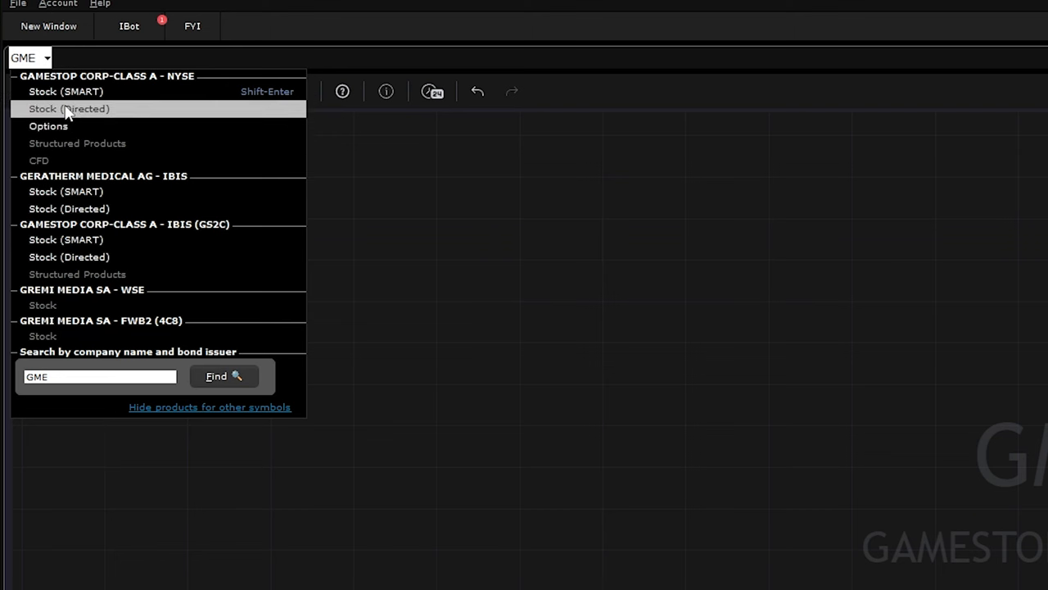
pyautogui.moveTo(37, 105)
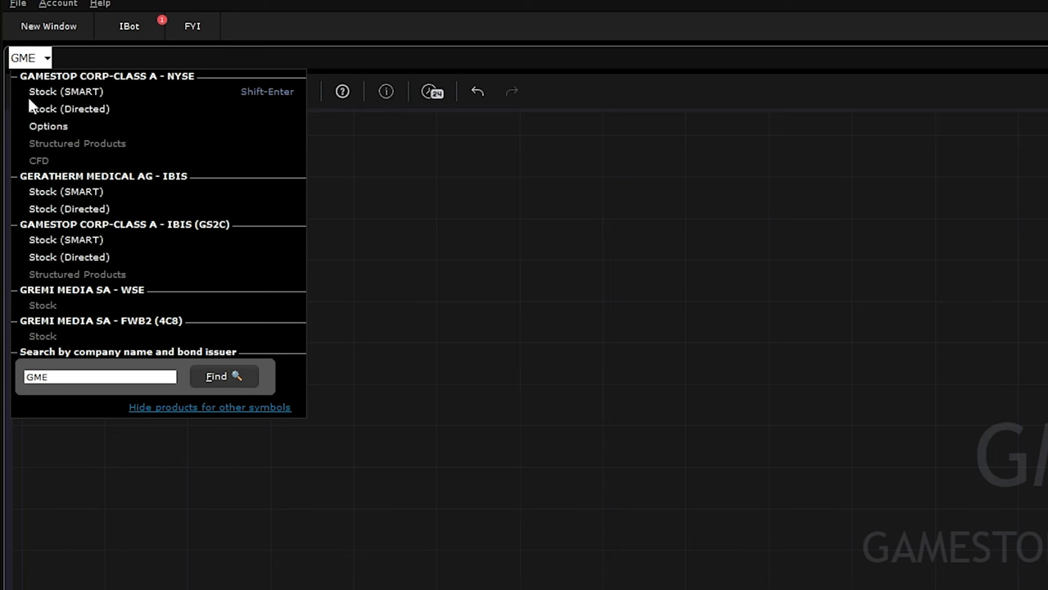
pyautogui.moveTo(82, 114)
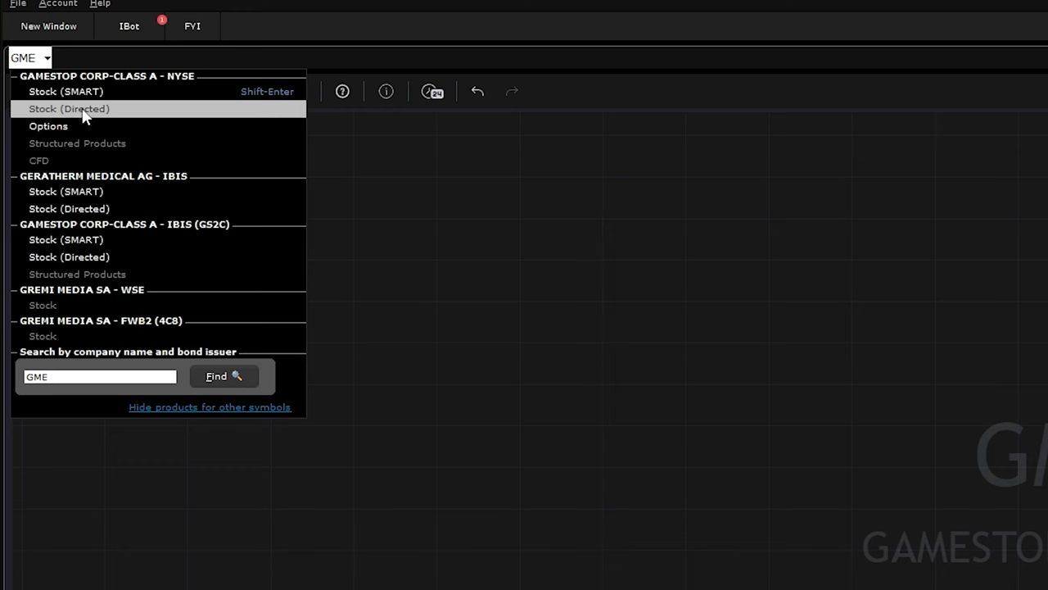
pyautogui.click(68, 108)
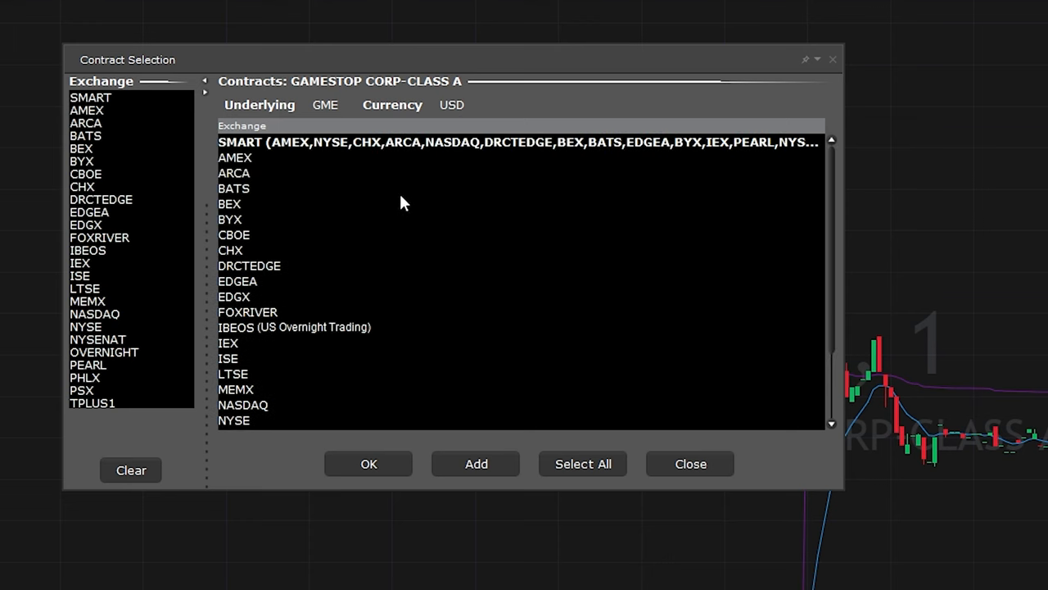
pyautogui.scroll(-3)
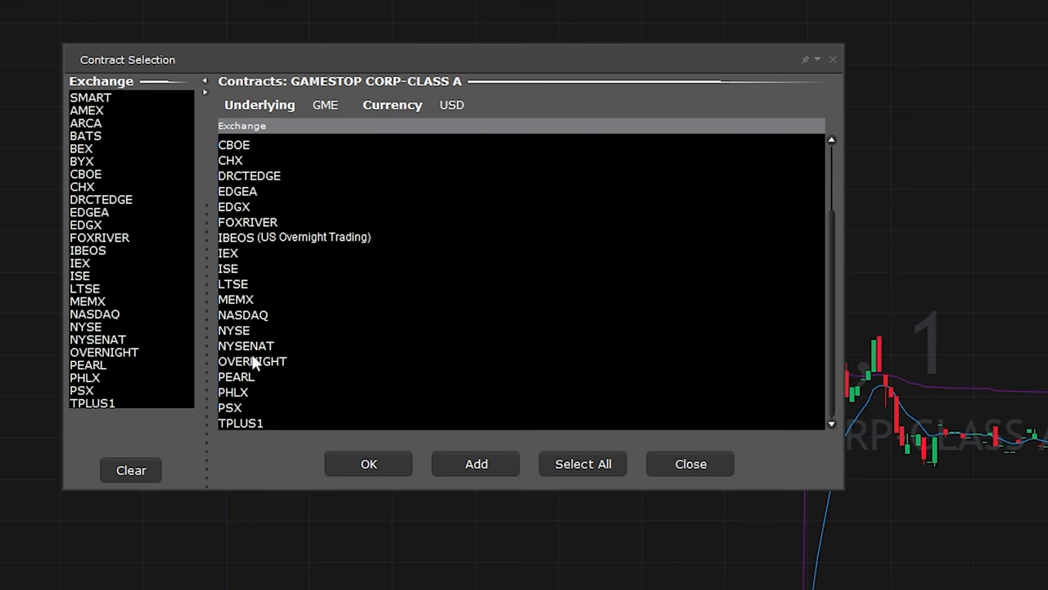
pyautogui.click(251, 361)
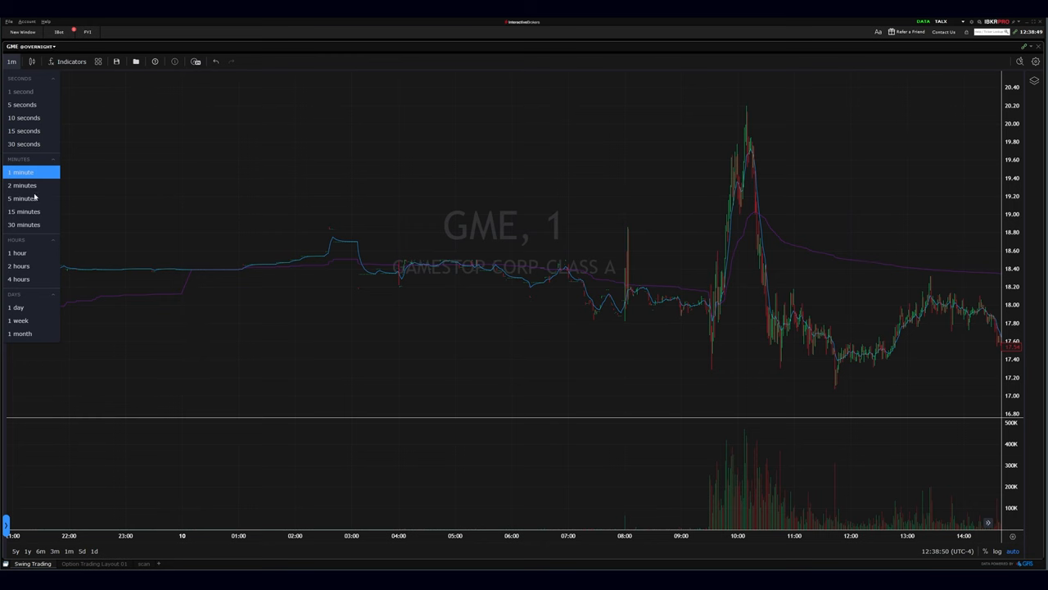
# Step: Change the GME OVERNIGHT chart's interval to 5-minute bars
pyautogui.click(22, 197)
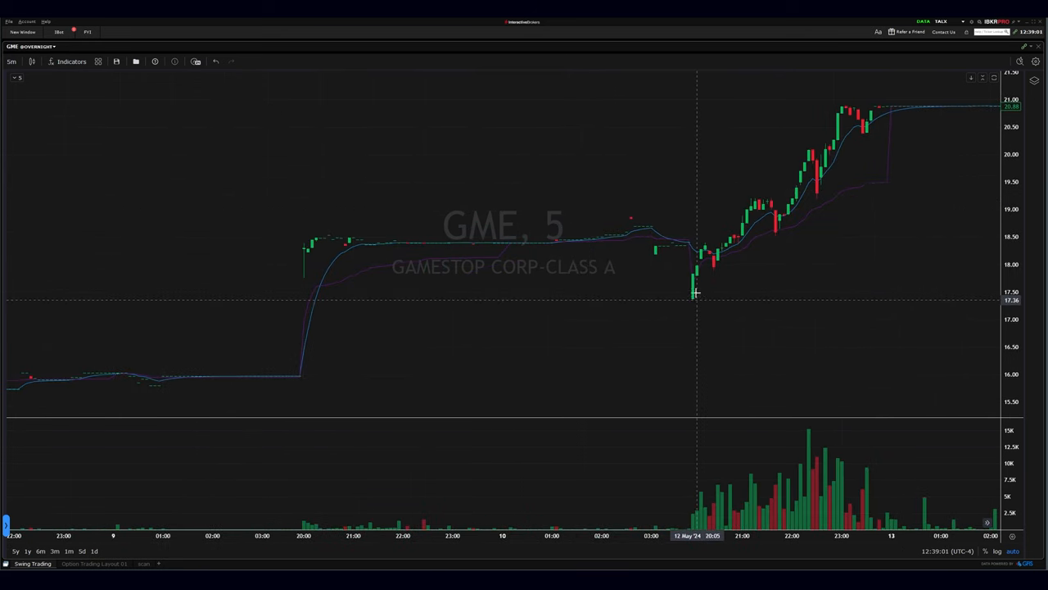
pyautogui.moveTo(697, 293)
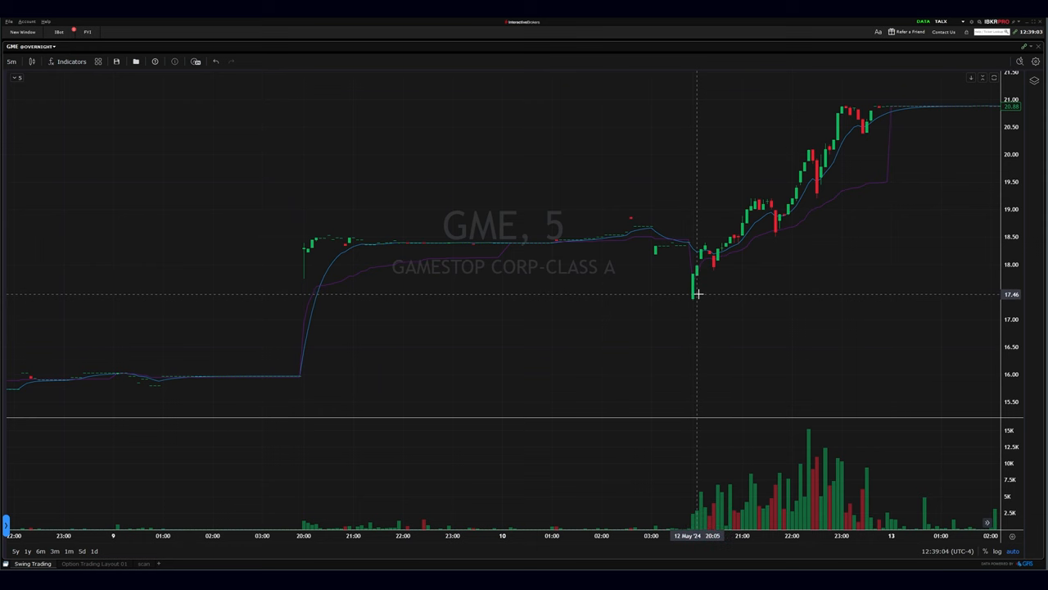
pyautogui.moveTo(717, 302)
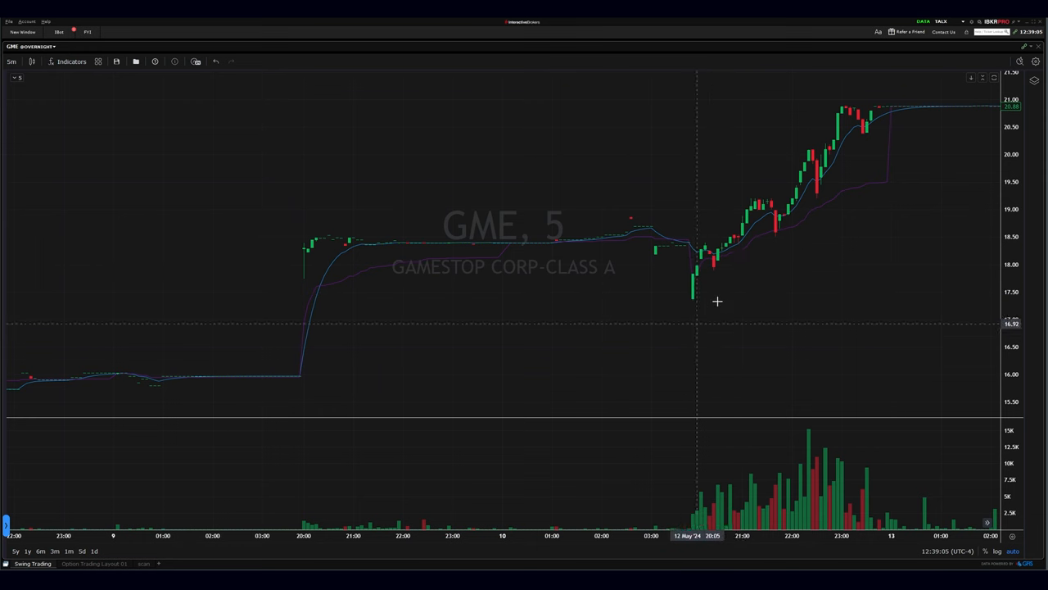
pyautogui.moveTo(751, 202)
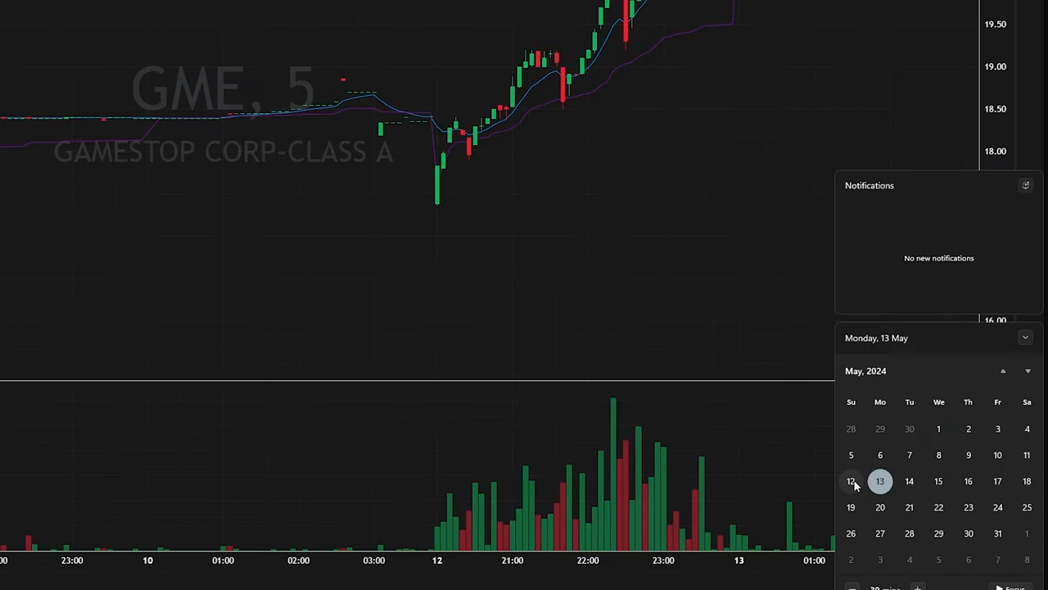
pyautogui.moveTo(437, 86)
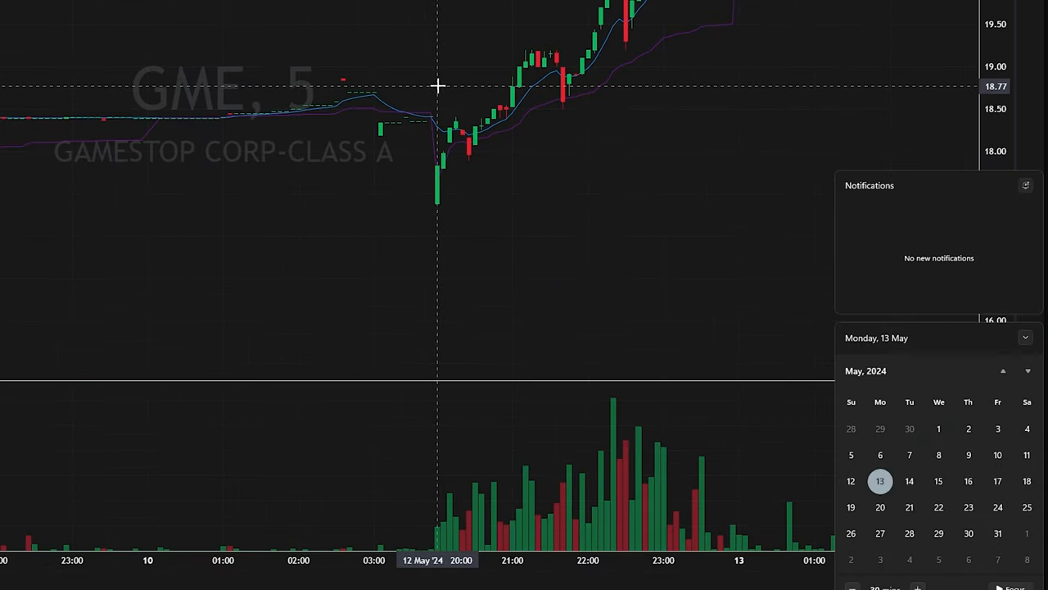
pyautogui.moveTo(489, 81)
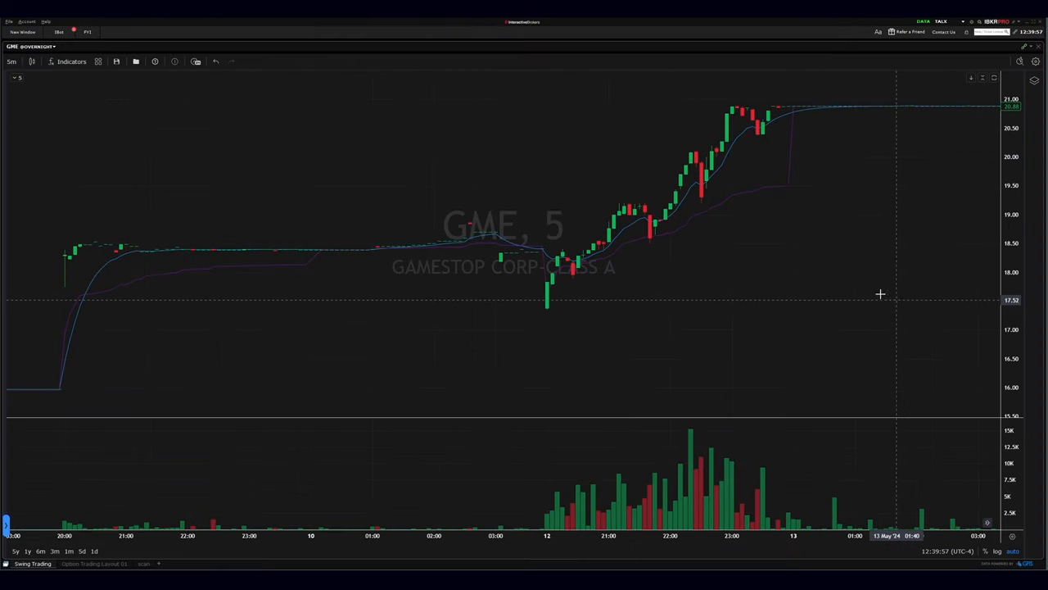
pyautogui.moveTo(55, 492)
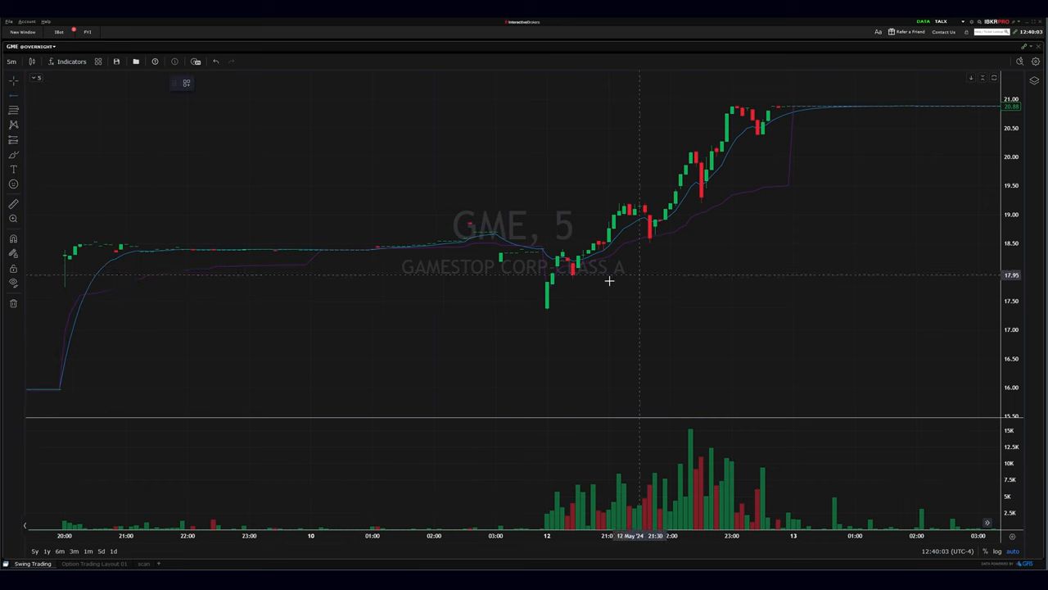
pyautogui.moveTo(536, 260)
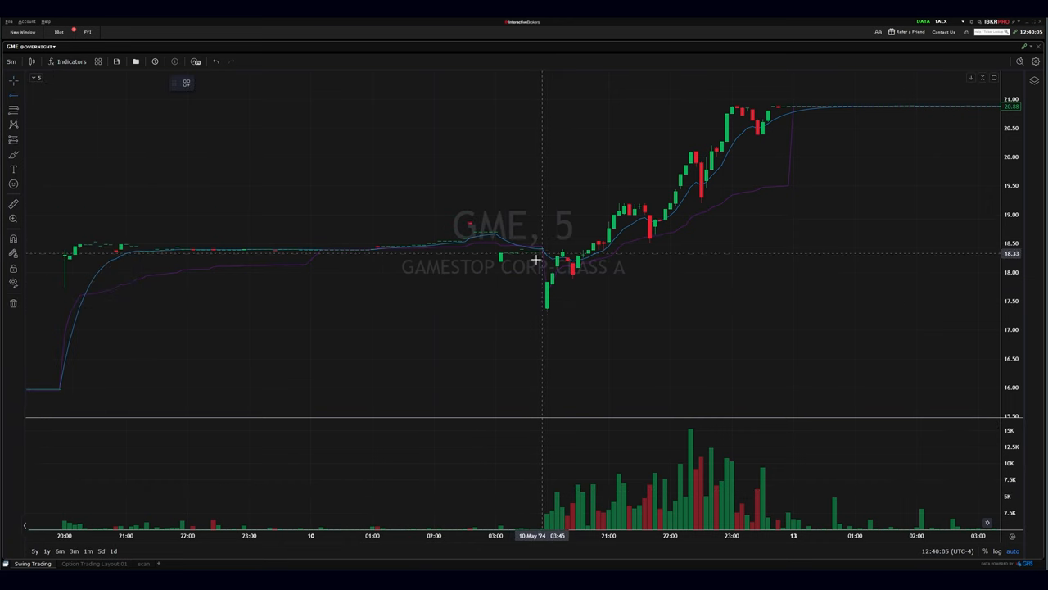
pyautogui.moveTo(553, 265)
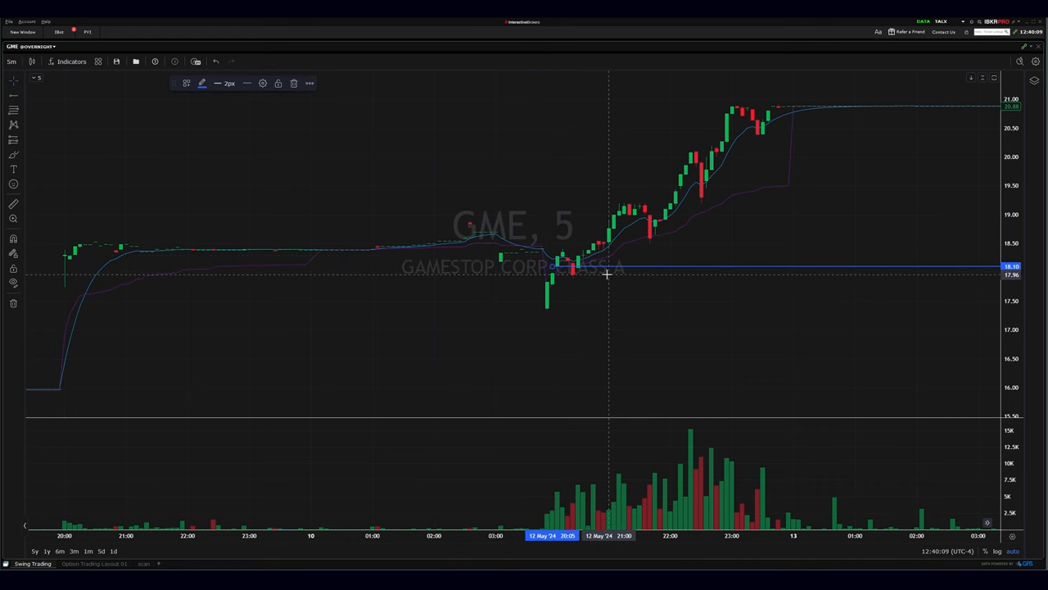
# Step: Open the time-interval list on the GME 5-minute overnight chart
pyautogui.click(33, 46)
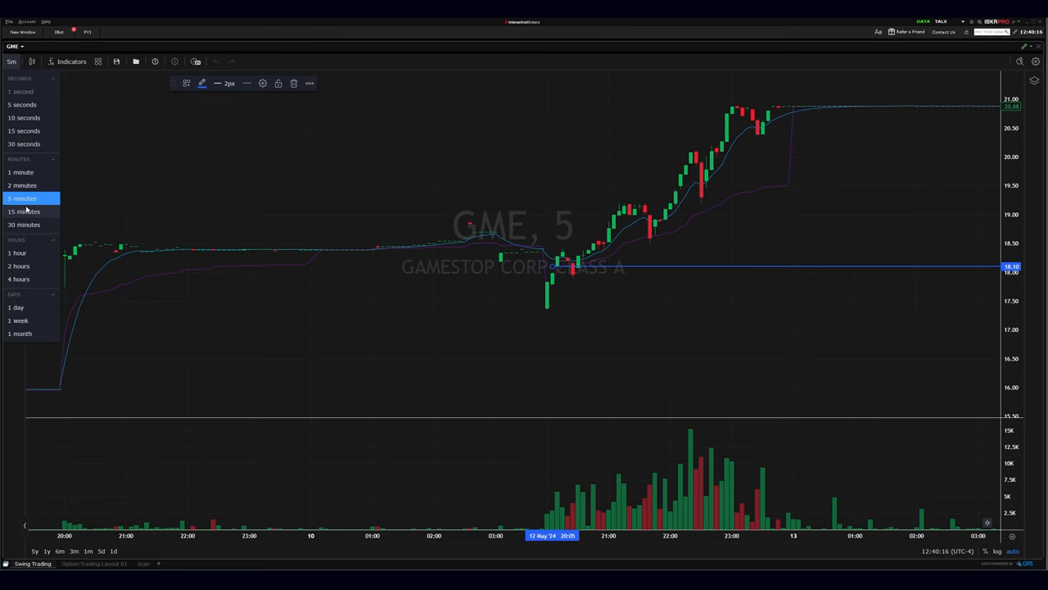
# Step: Set the GME chart to 15-minute bars, showing the 13 May surge toward 22
pyautogui.click(25, 212)
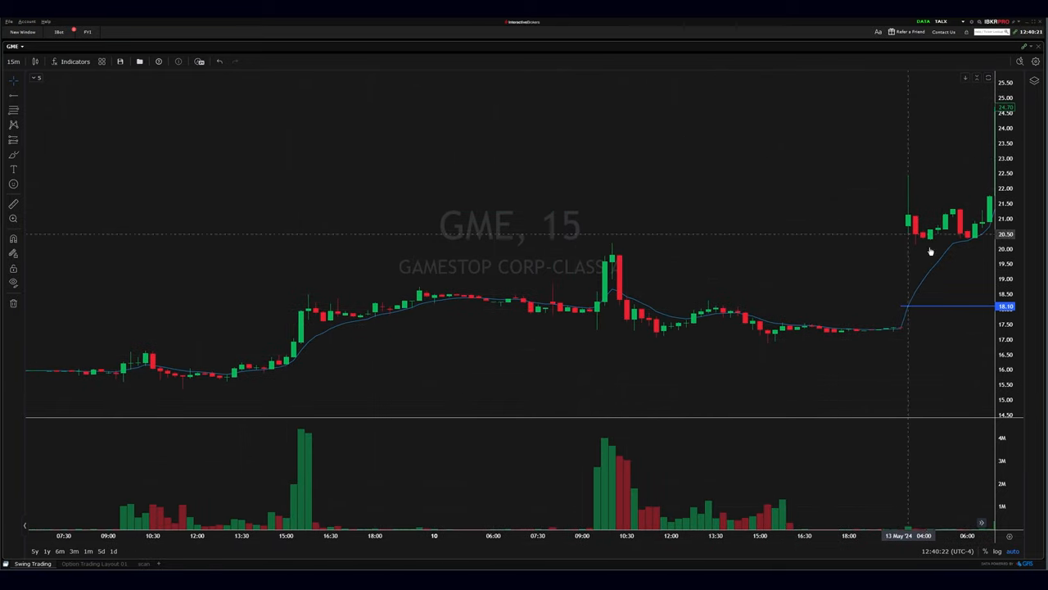
pyautogui.moveTo(905, 331)
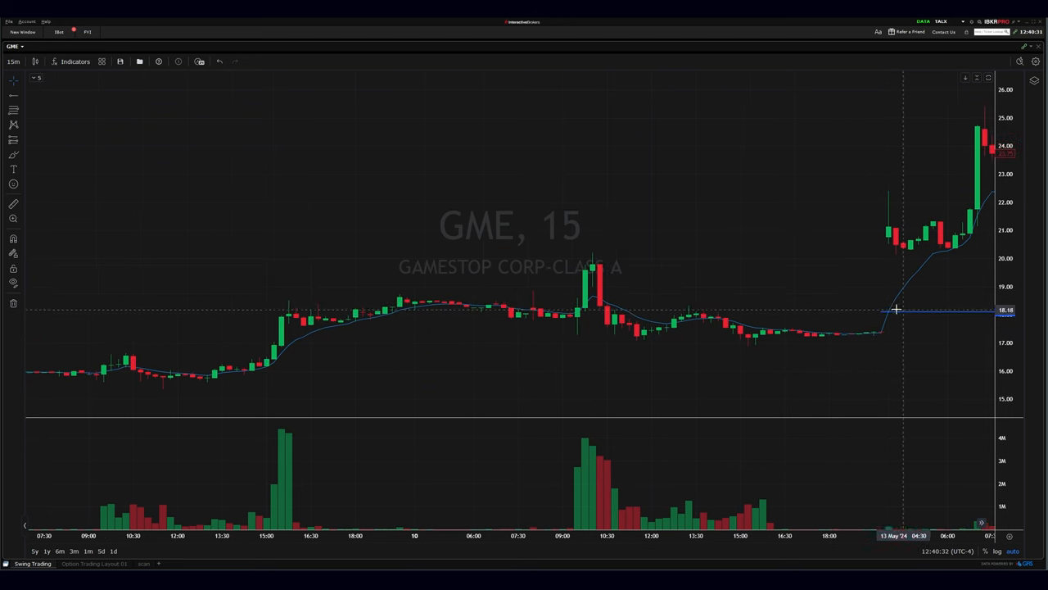
pyautogui.moveTo(882, 315)
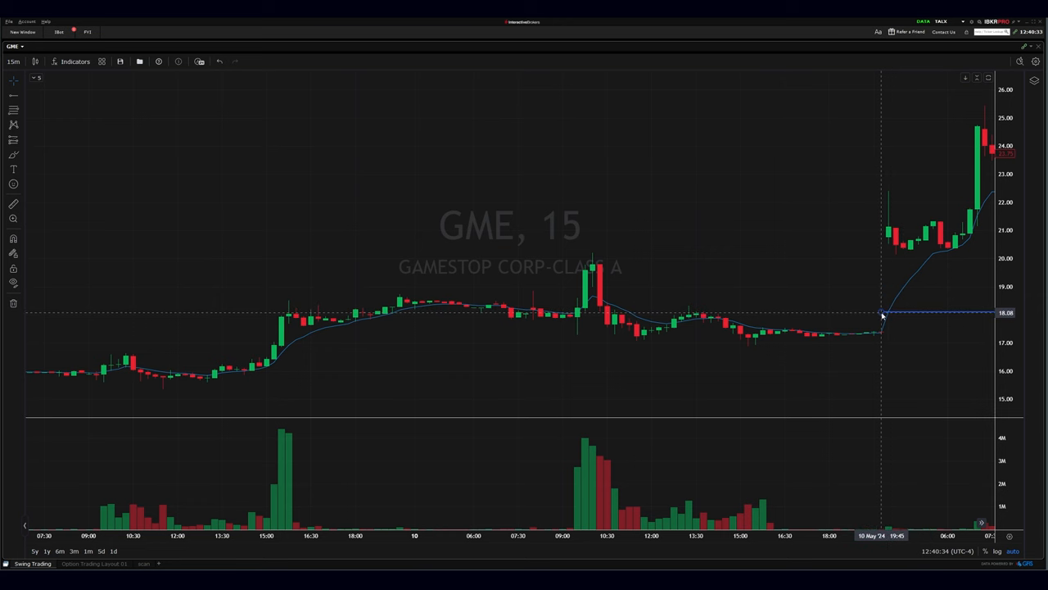
pyautogui.moveTo(888, 195)
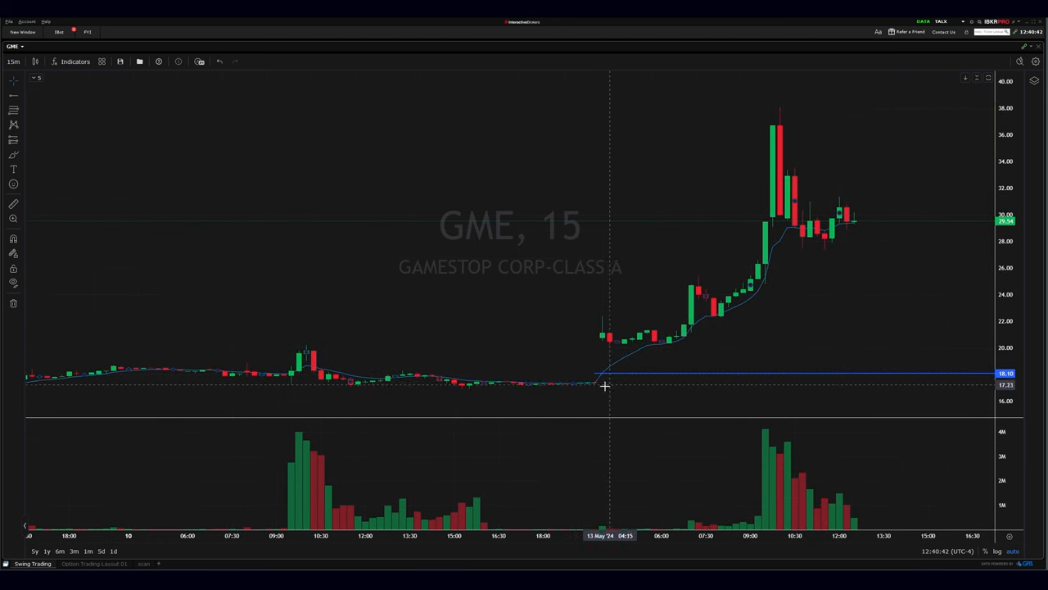
pyautogui.moveTo(307, 89)
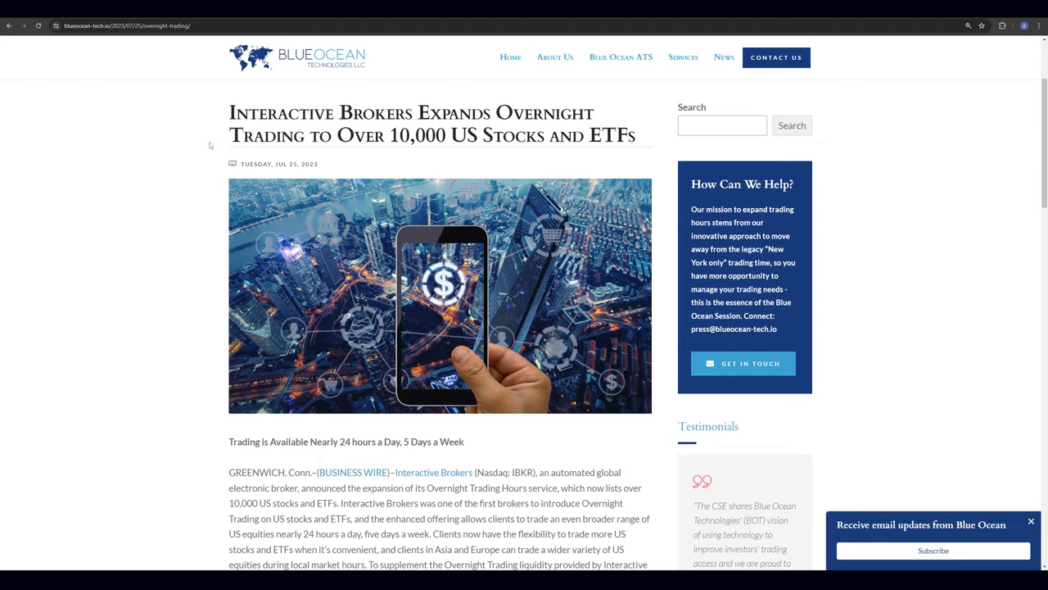
pyautogui.moveTo(226, 108)
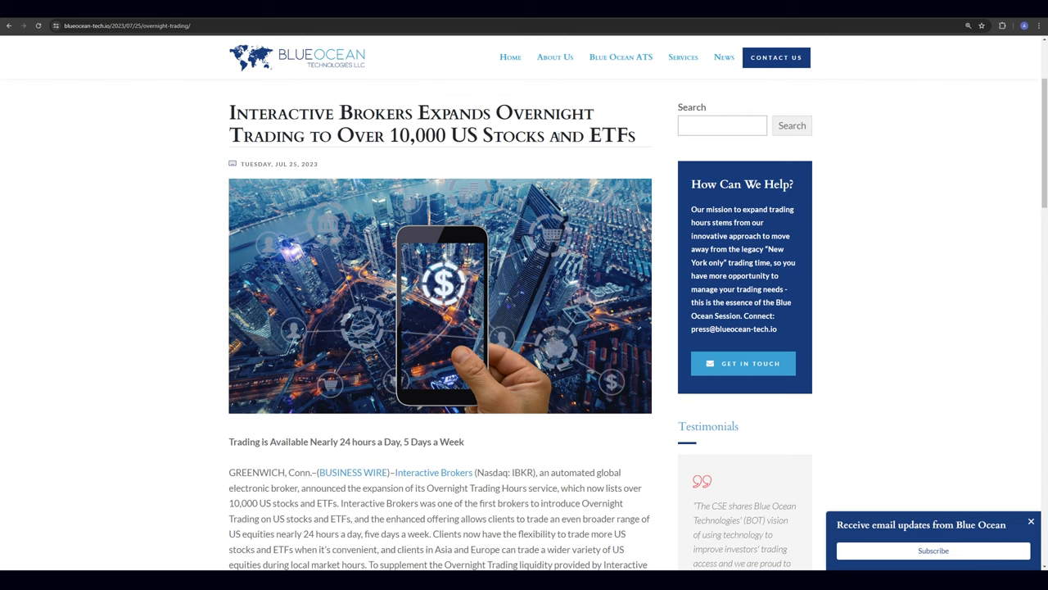
pyautogui.moveTo(300, 76)
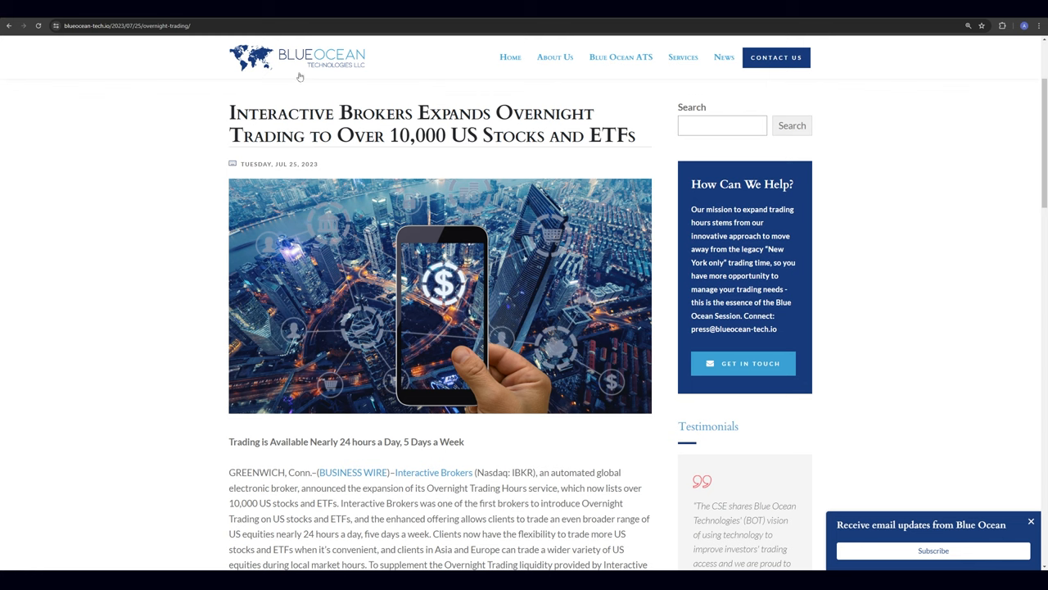
pyautogui.moveTo(356, 65)
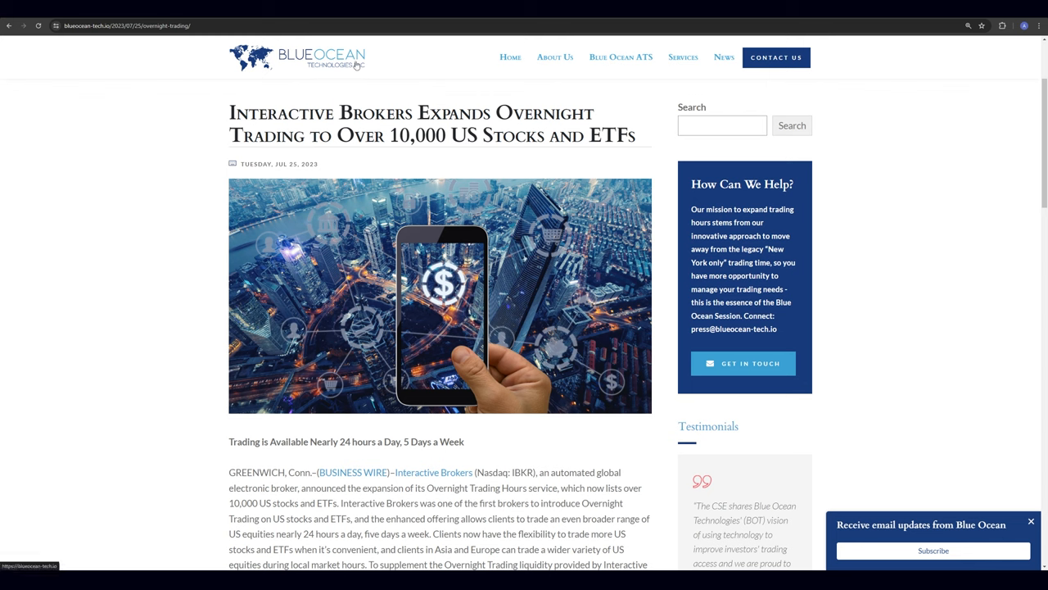
# Step: Scroll into the Blue Ocean article on overnight trading for 10,000+ US stocks
pyautogui.scroll(-3)
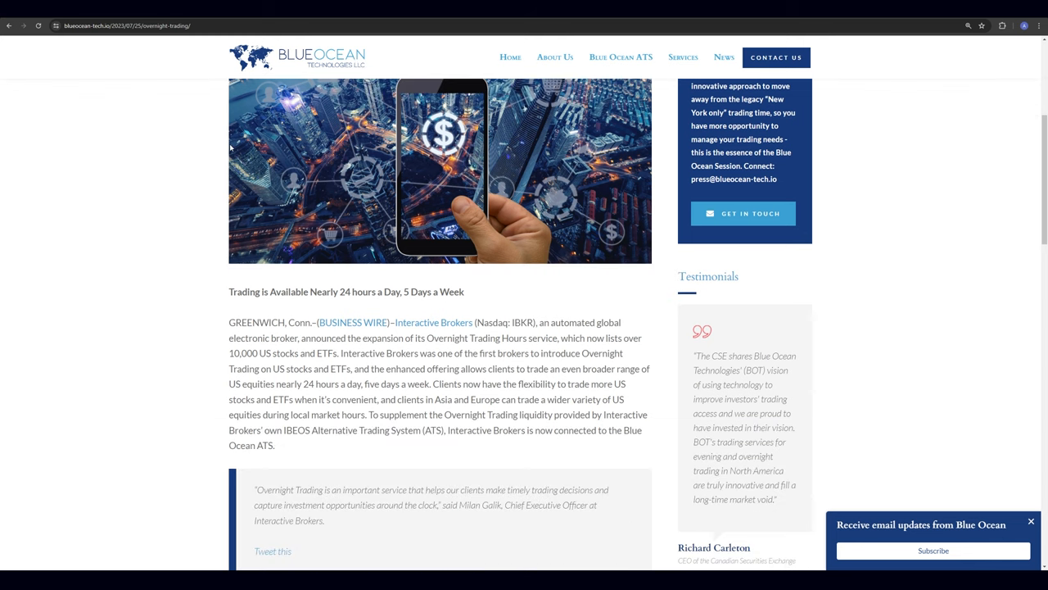
pyautogui.moveTo(425, 26)
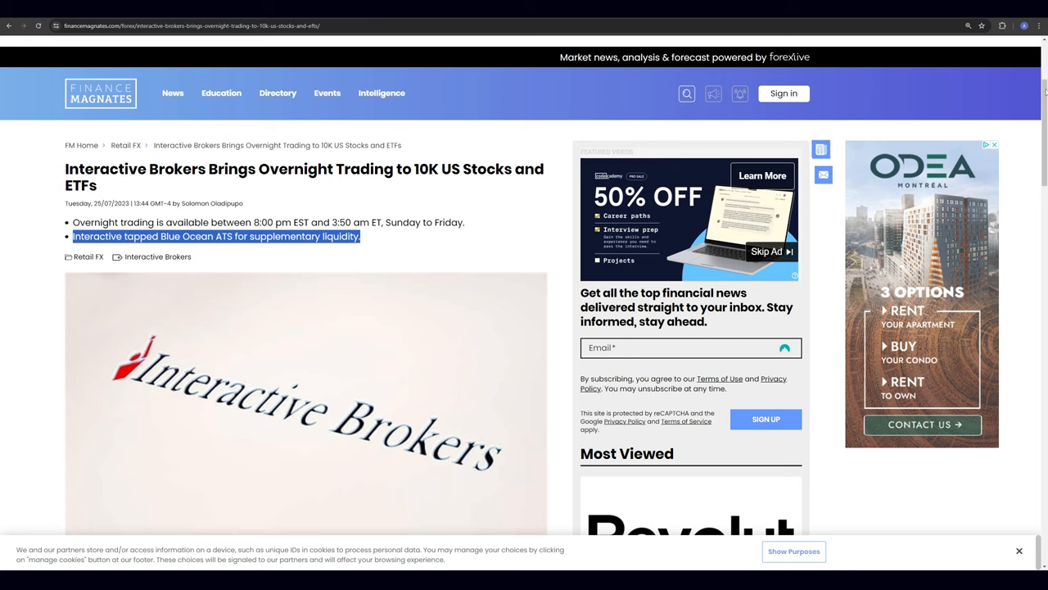
# Step: Scroll to 'Interactive Brokers Taps Blue Ocean ATS' and highlight the partnership sentence, then deselect
pyautogui.scroll(-3)
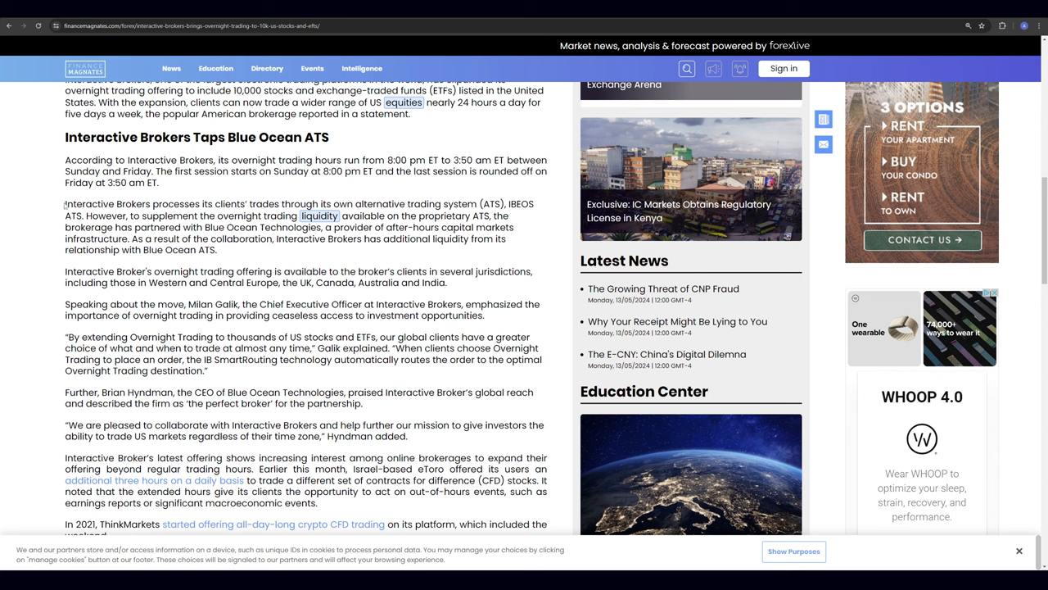
pyautogui.moveTo(65, 203); pyautogui.dragTo(352, 203)
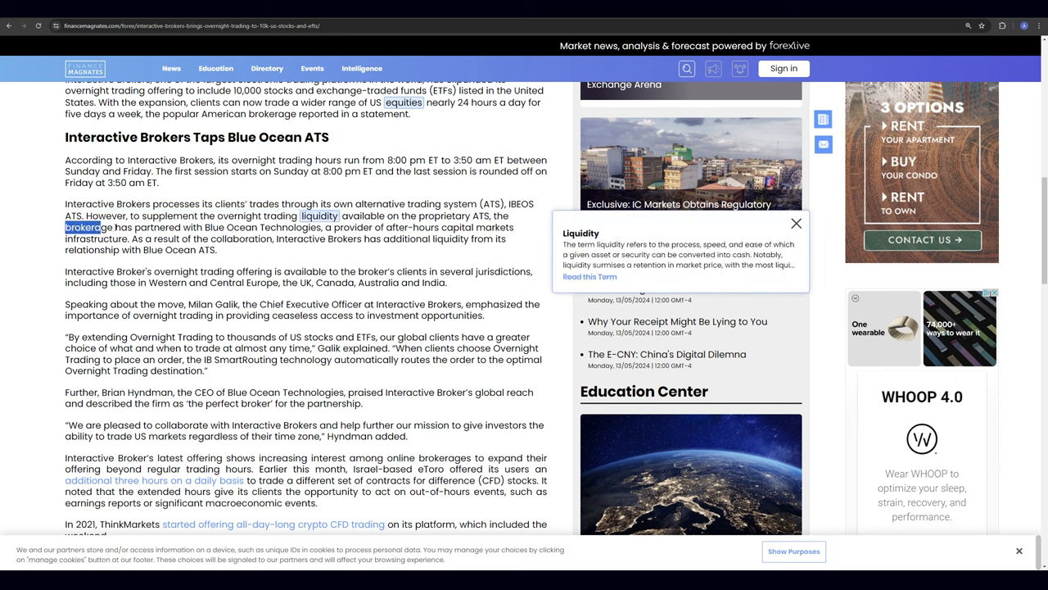
pyautogui.moveTo(66, 227); pyautogui.dragTo(322, 227)
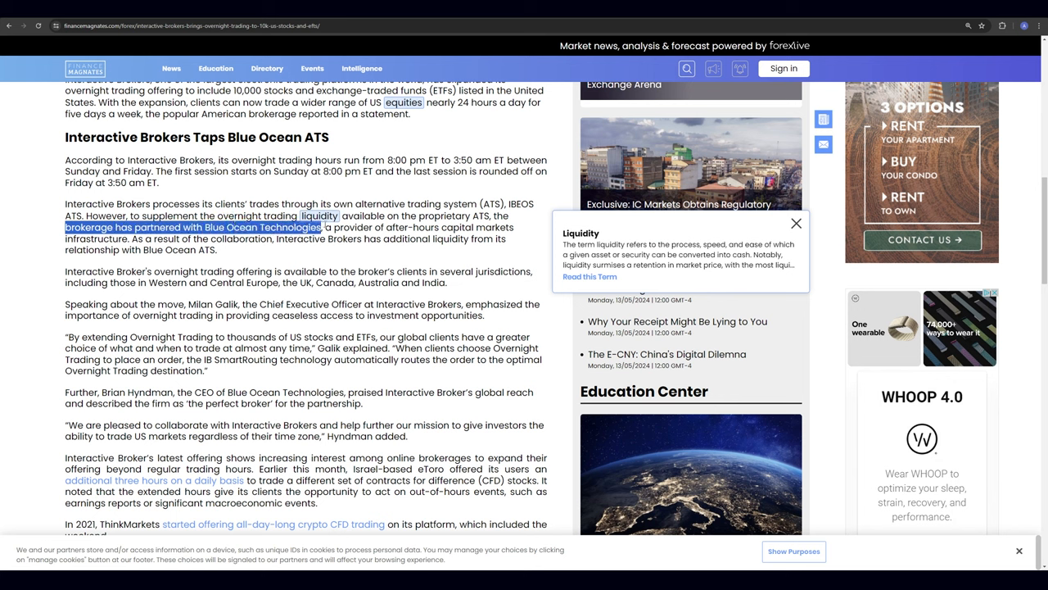
pyautogui.click(796, 222)
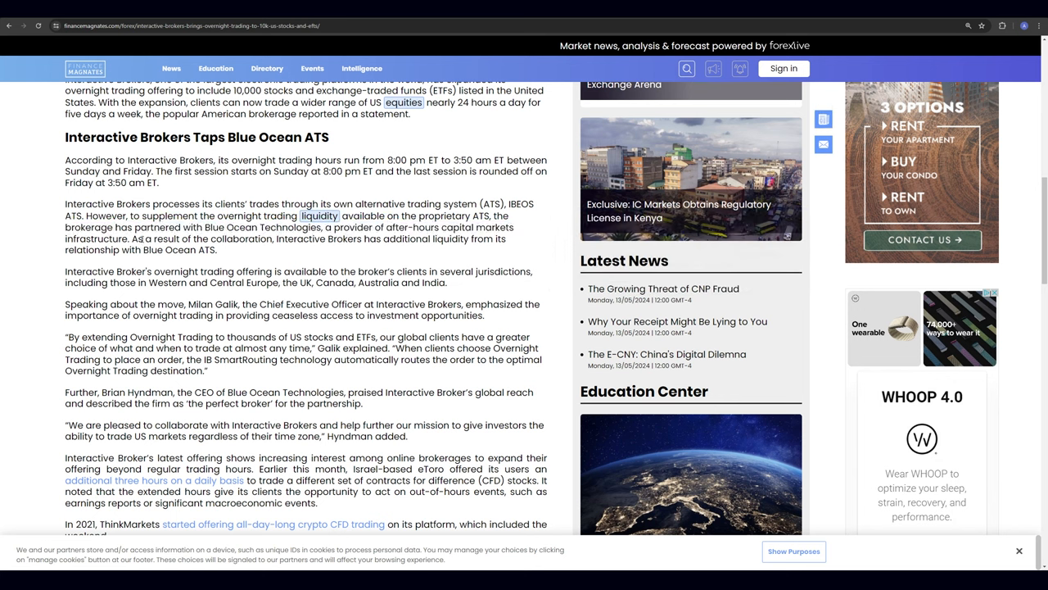
pyautogui.doubleClick(315, 239)
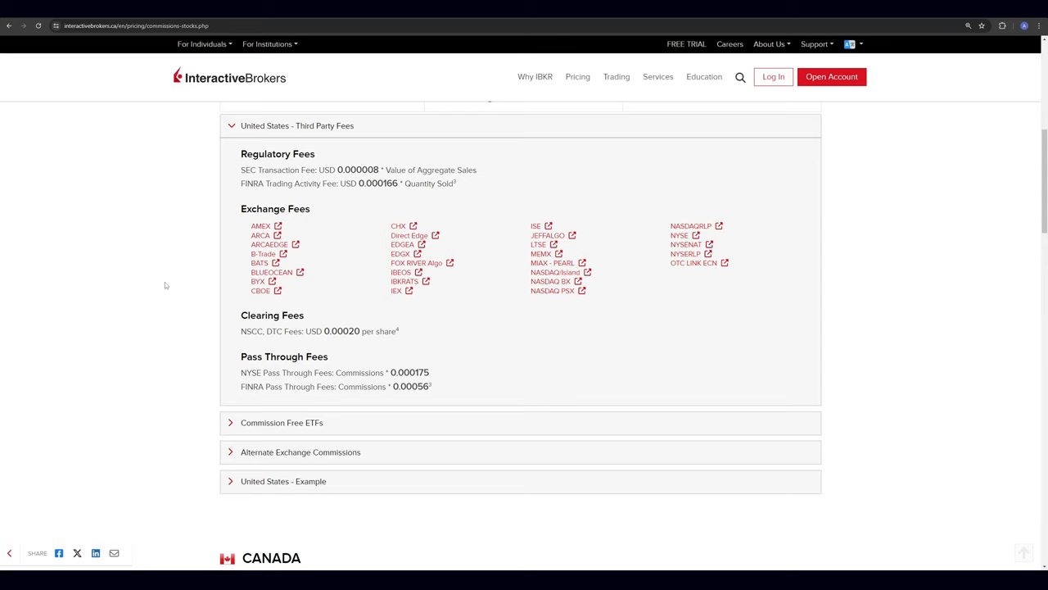
# Step: Open the BLUEOCEAN fee details from IBKR's US third-party exchange fees list
pyautogui.scroll(3)
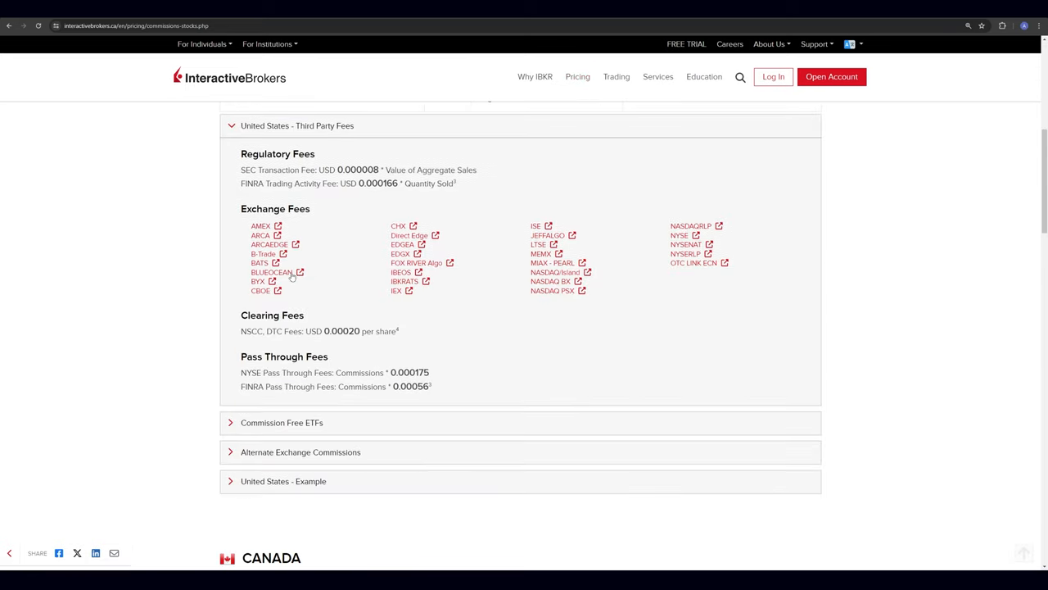
pyautogui.moveTo(271, 272)
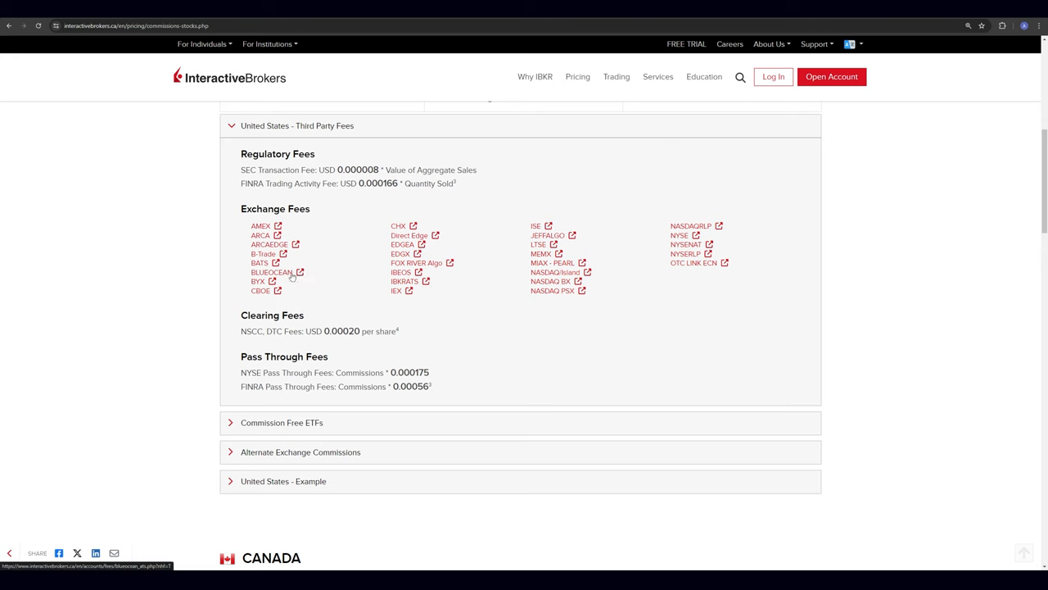
pyautogui.click(272, 271)
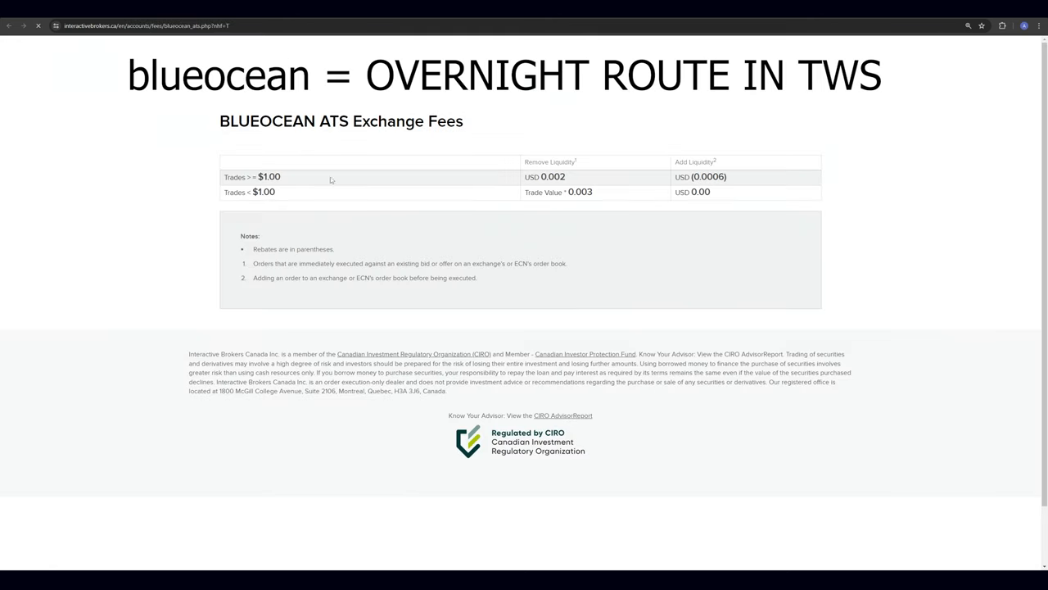
pyautogui.doubleClick(543, 177)
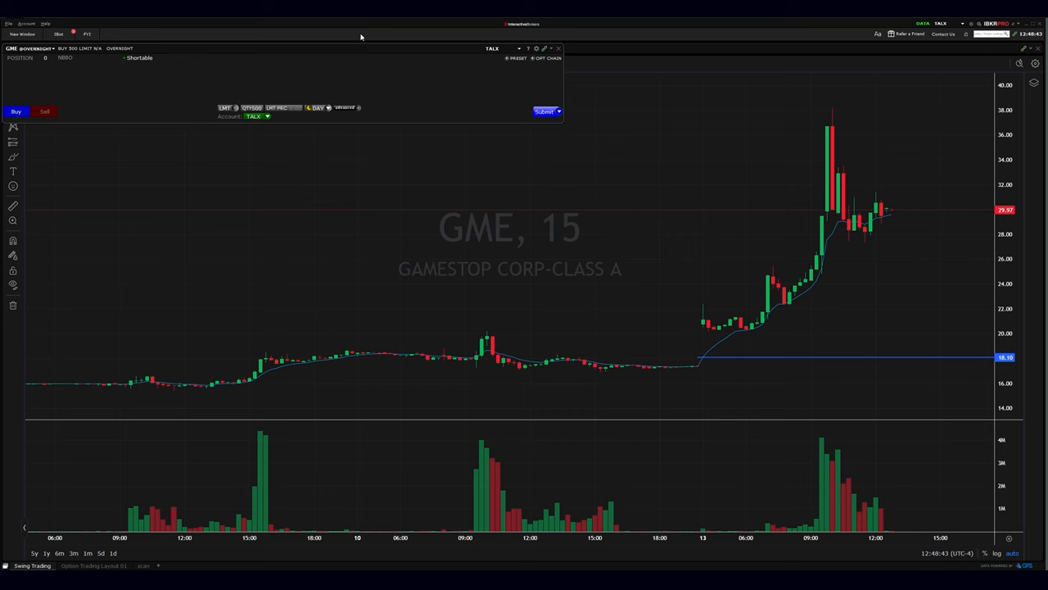
pyautogui.moveTo(186, 99)
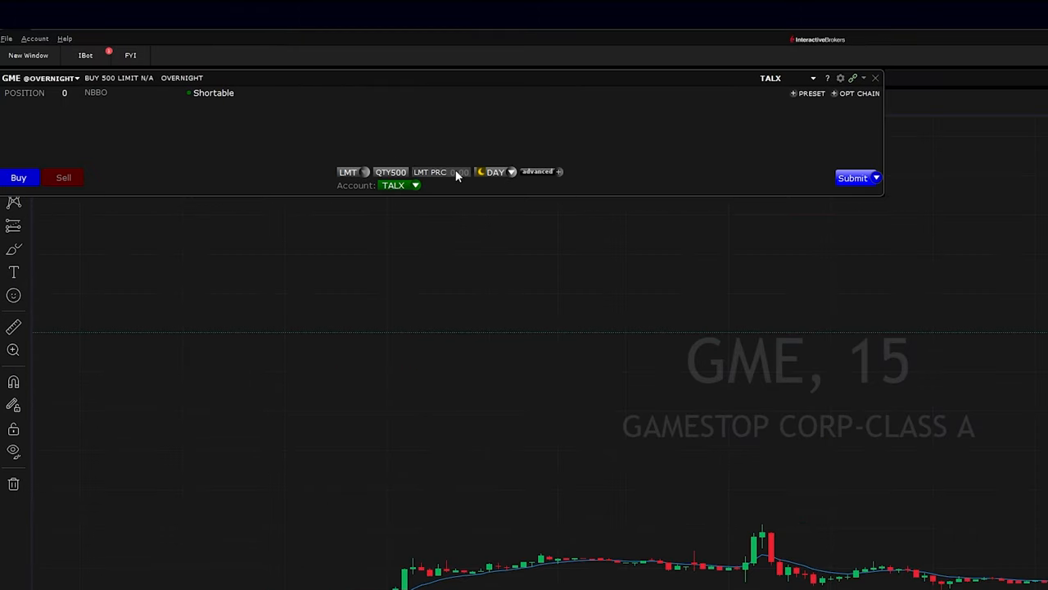
# Step: Show the GME ticket's advanced settings and pick Overnight Trading as the time in force
pyautogui.click(538, 171)
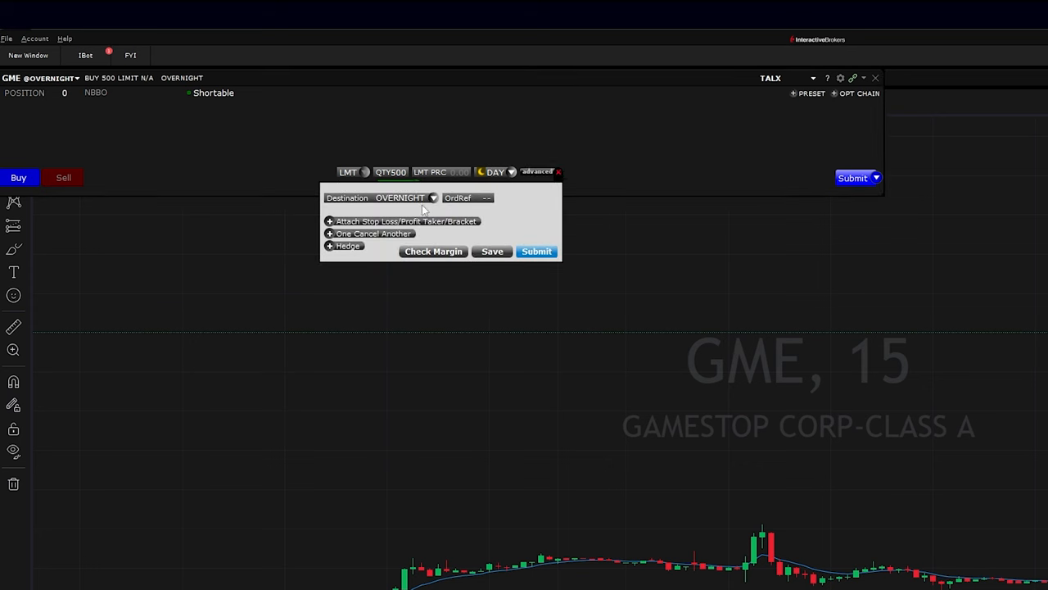
pyautogui.click(433, 197)
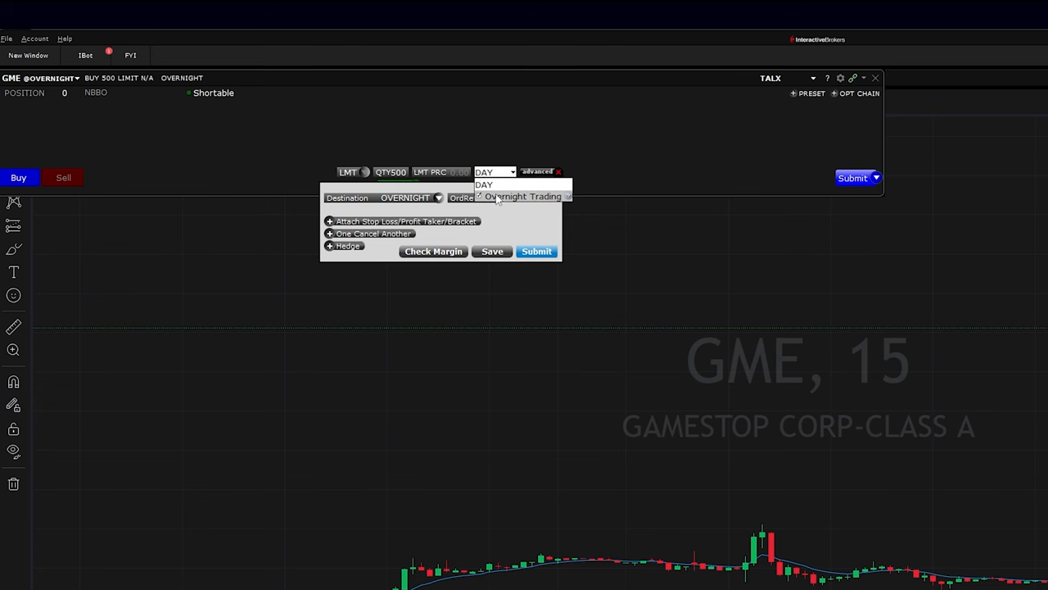
pyautogui.moveTo(510, 214)
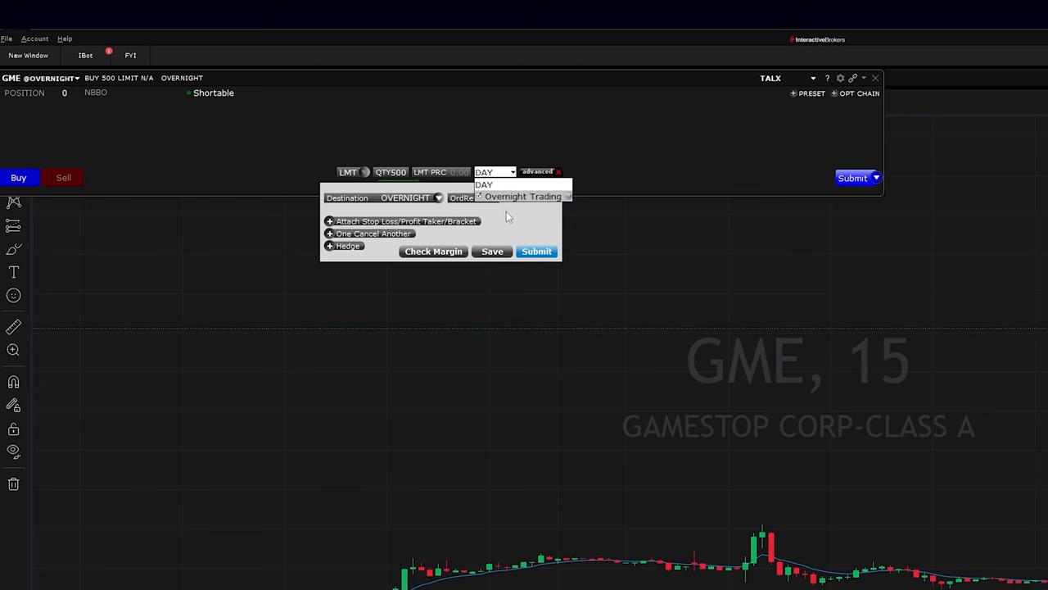
pyautogui.moveTo(518, 204)
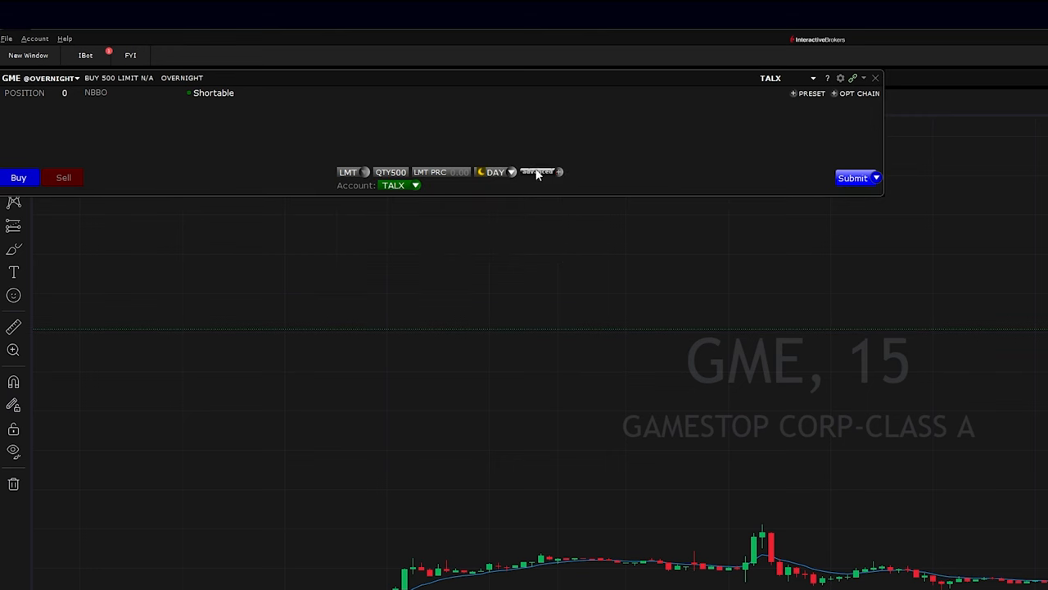
pyautogui.click(537, 171)
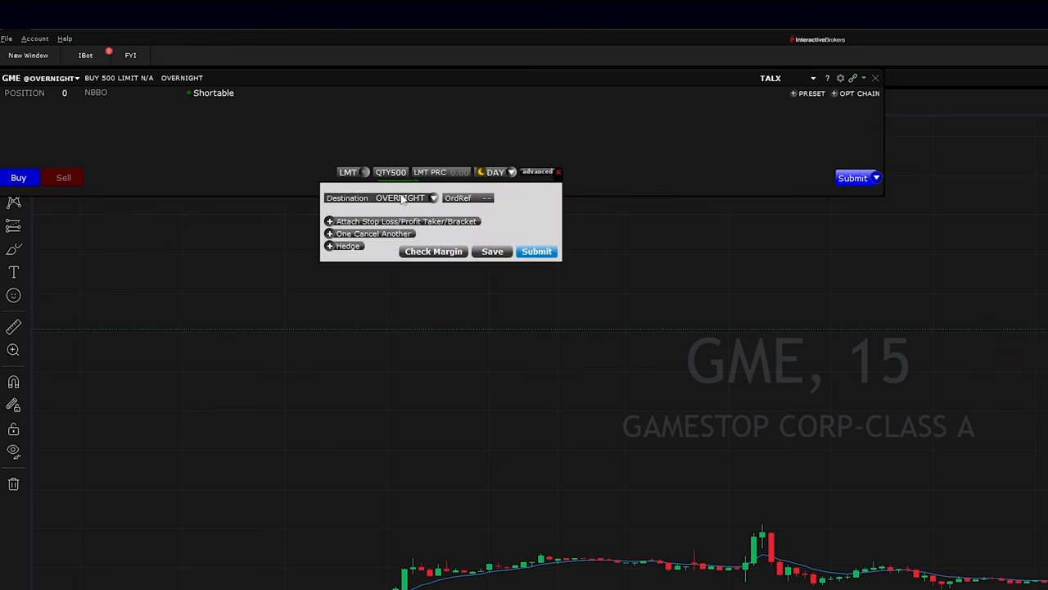
pyautogui.click(433, 198)
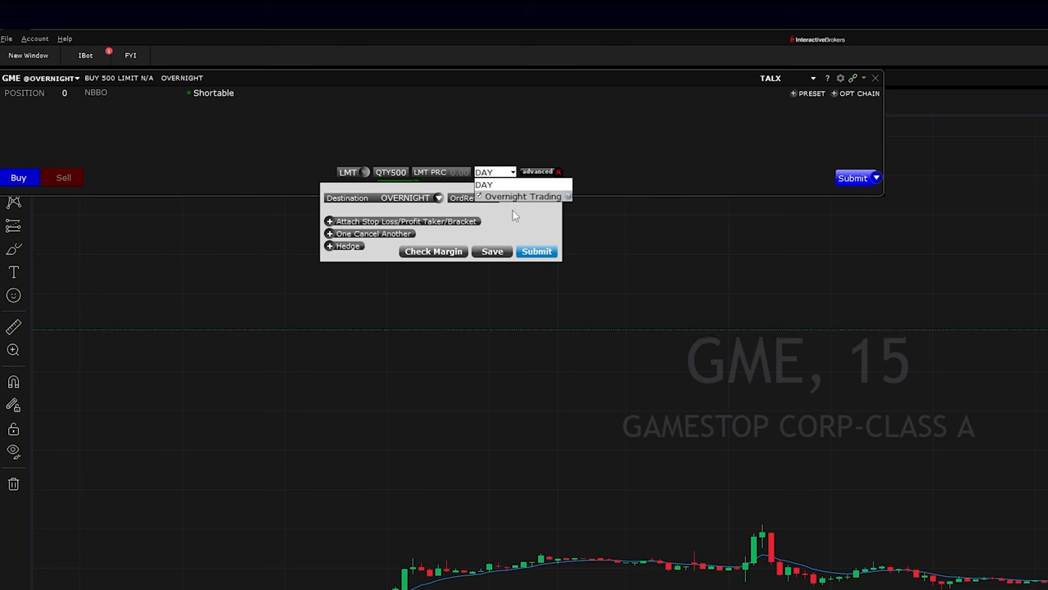
pyautogui.click(484, 184)
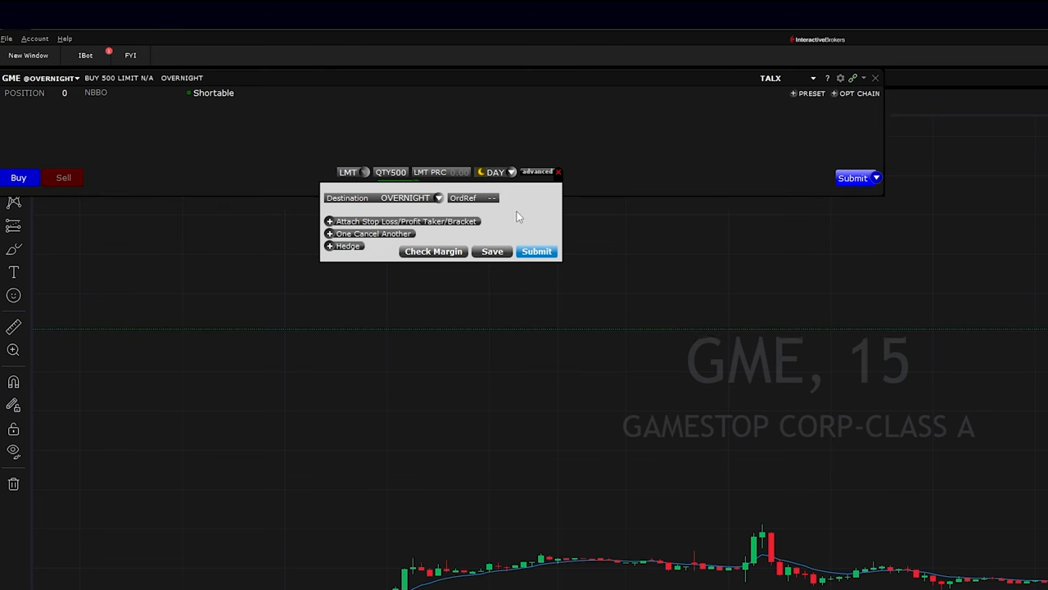